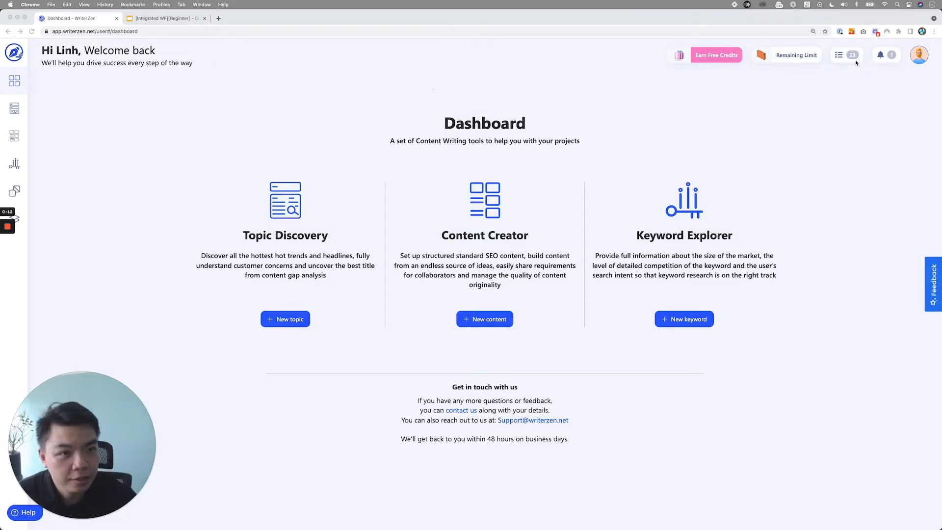
# Show the saved keyword lists summary (23 of 50 lists used).
pyautogui.click(839, 55)
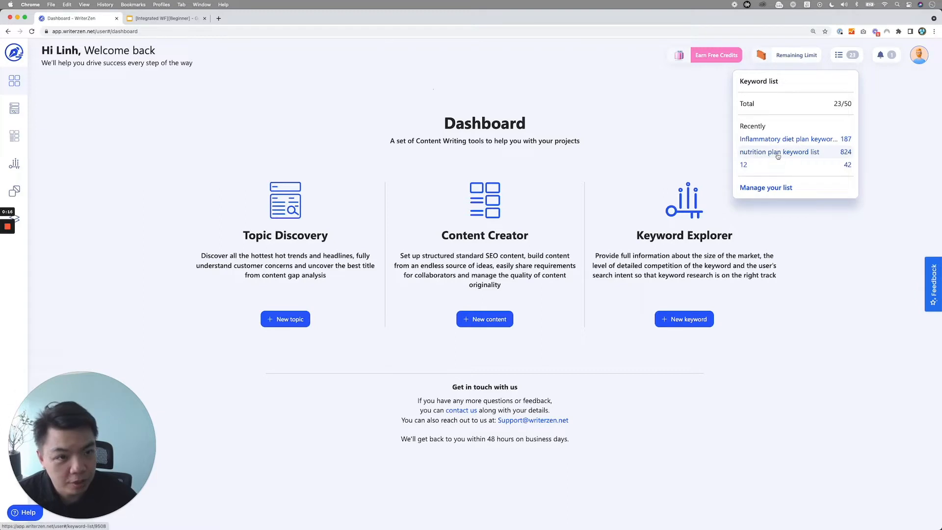
pyautogui.moveTo(792, 156)
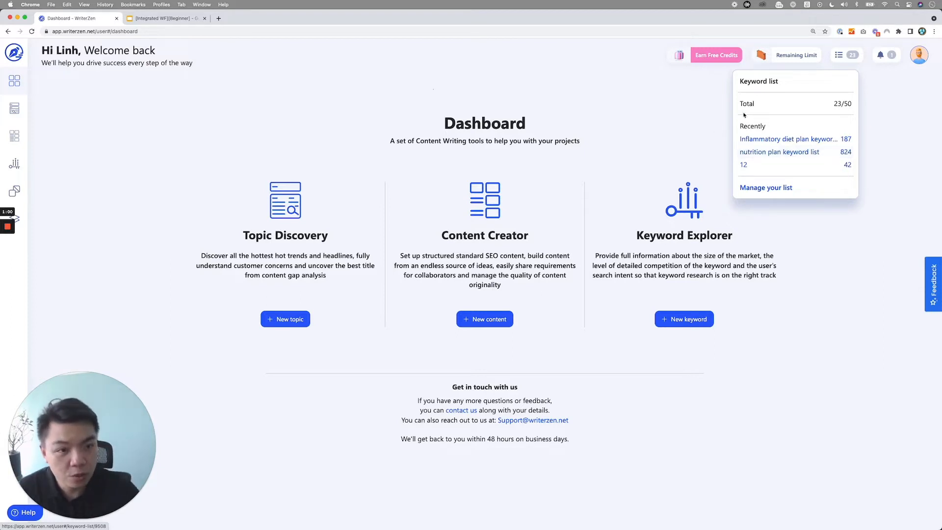
pyautogui.moveTo(758, 155)
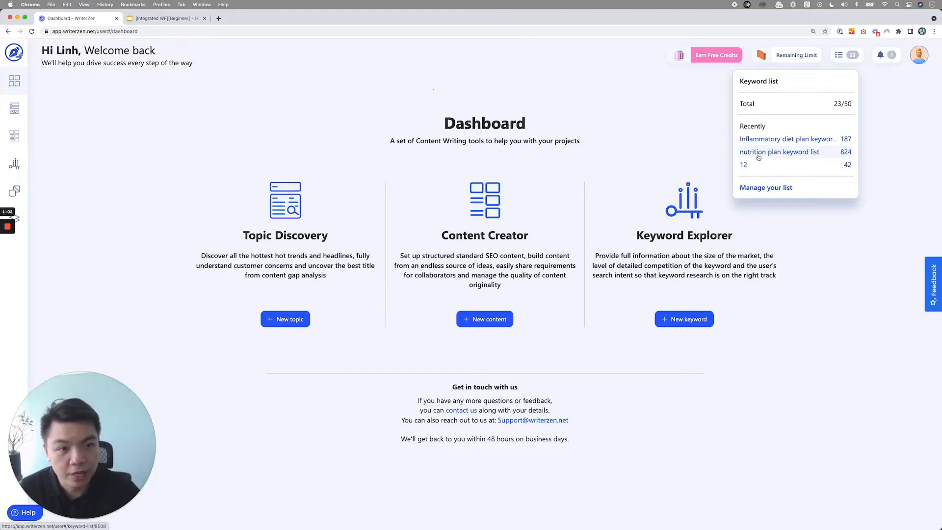
pyautogui.moveTo(208, 148)
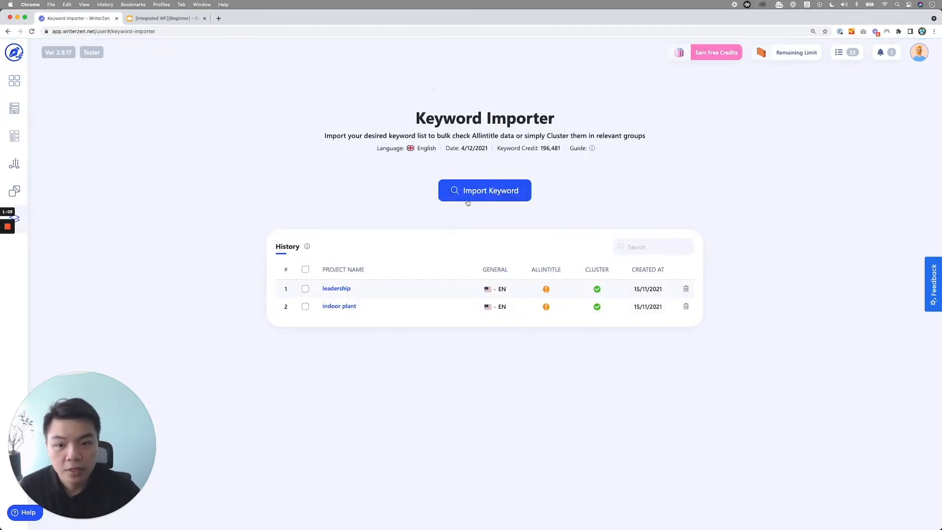
# Start a new Keyword Importer project named 'nutrition plan'.
pyautogui.click(484, 190)
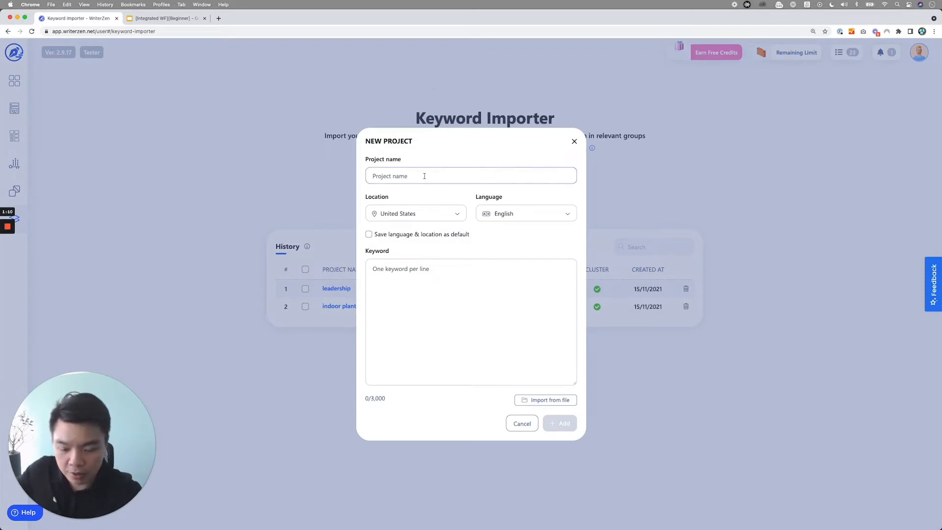
pyautogui.write('nutrition')
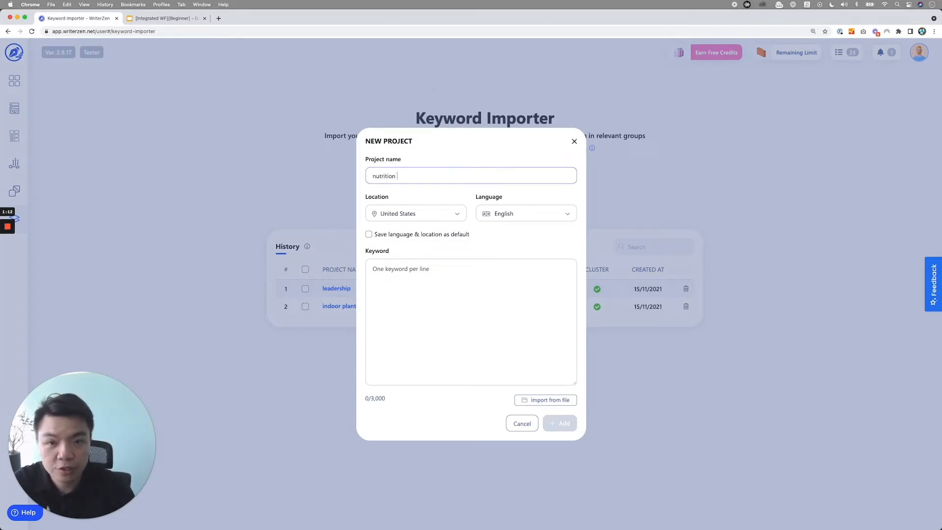
pyautogui.write('p')
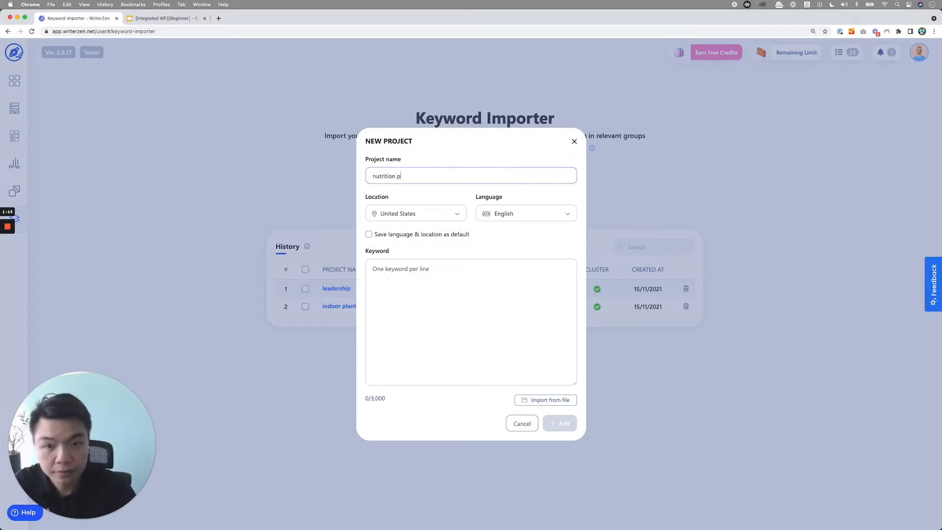
pyautogui.write('lan')
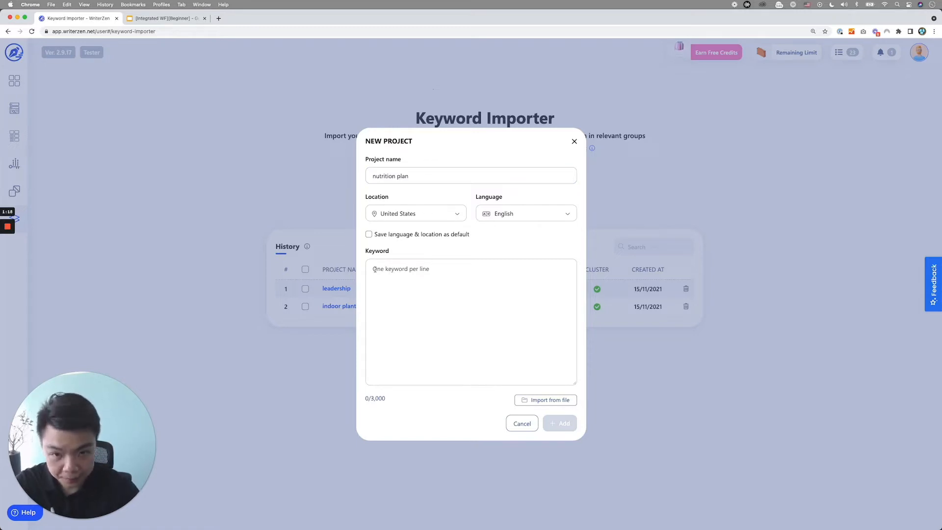
# Import the 824-keyword nutrition plan keyword list and add the project.
pyautogui.click(545, 400)
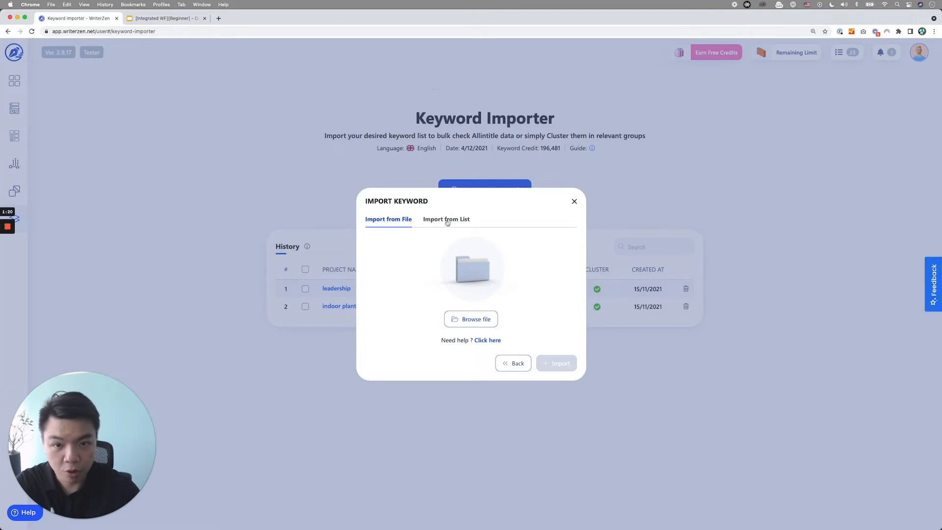
pyautogui.click(447, 219)
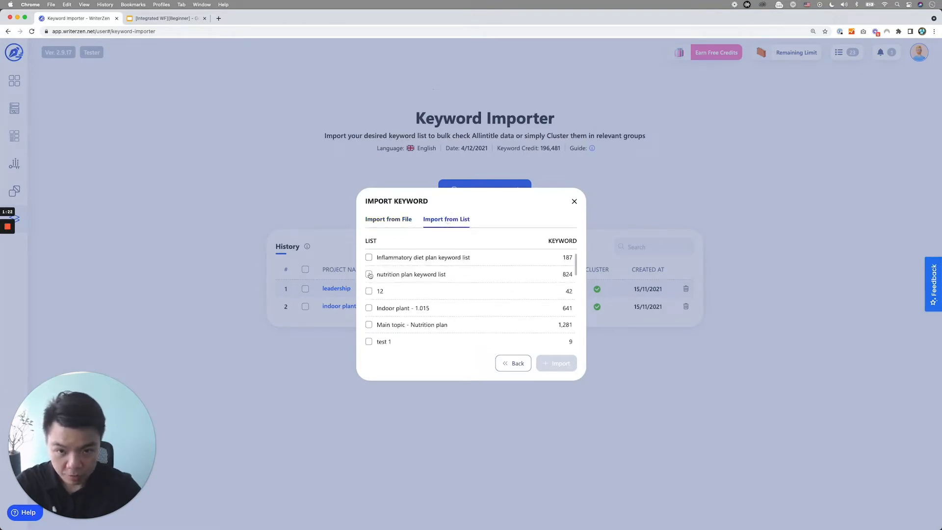
pyautogui.click(369, 274)
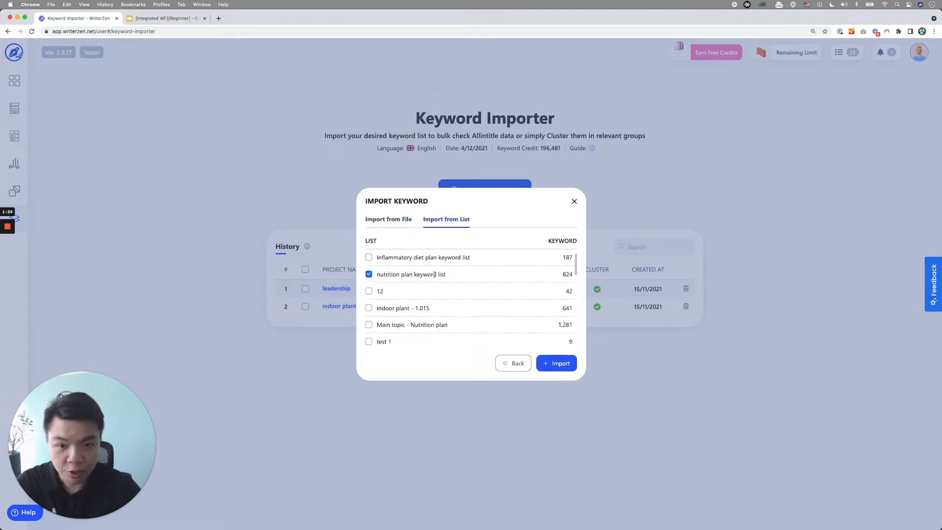
pyautogui.click(556, 363)
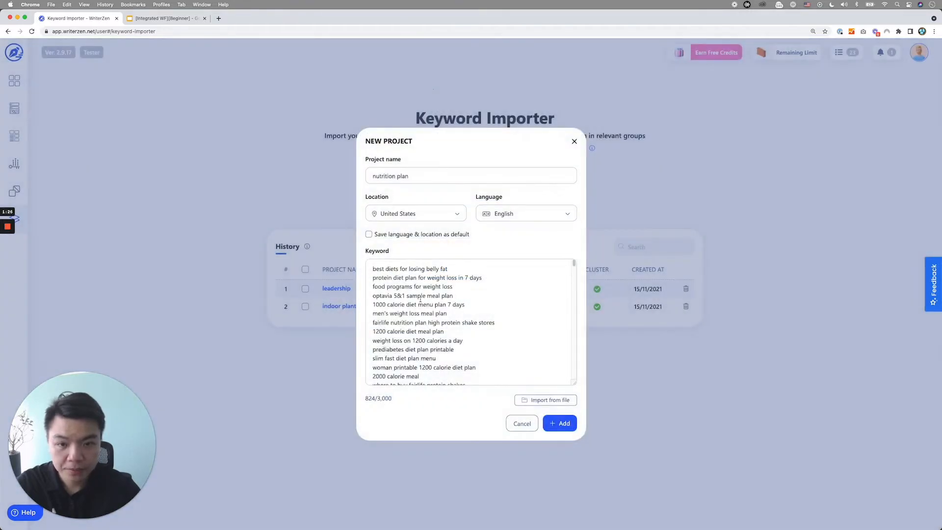
pyautogui.scroll(-3)
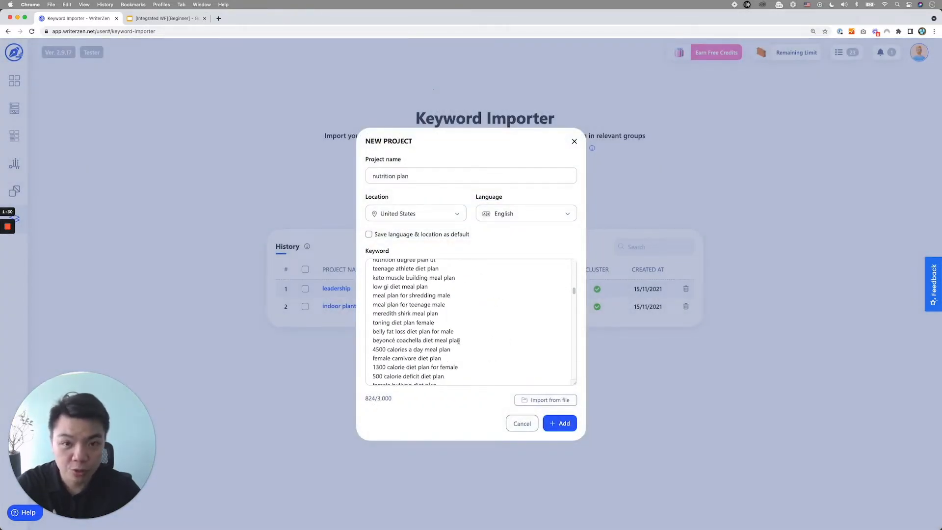
pyautogui.scroll(-3)
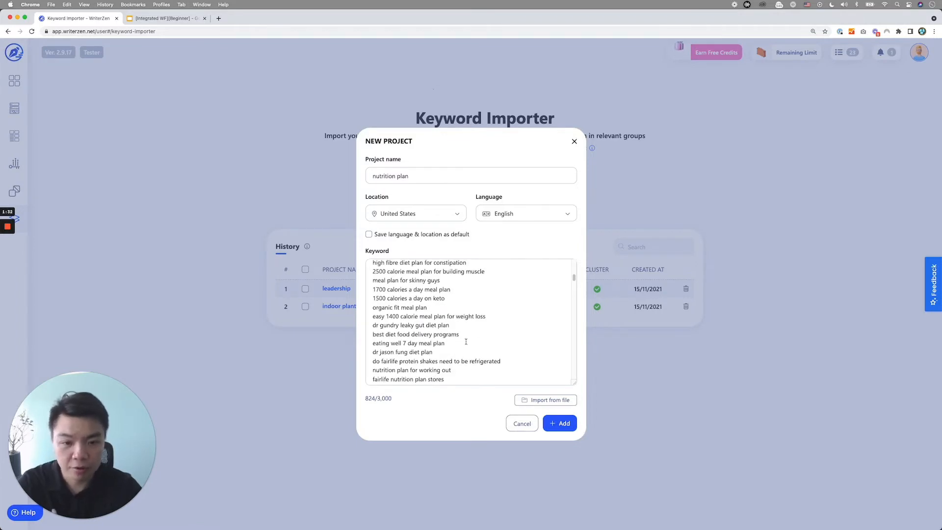
pyautogui.click(558, 423)
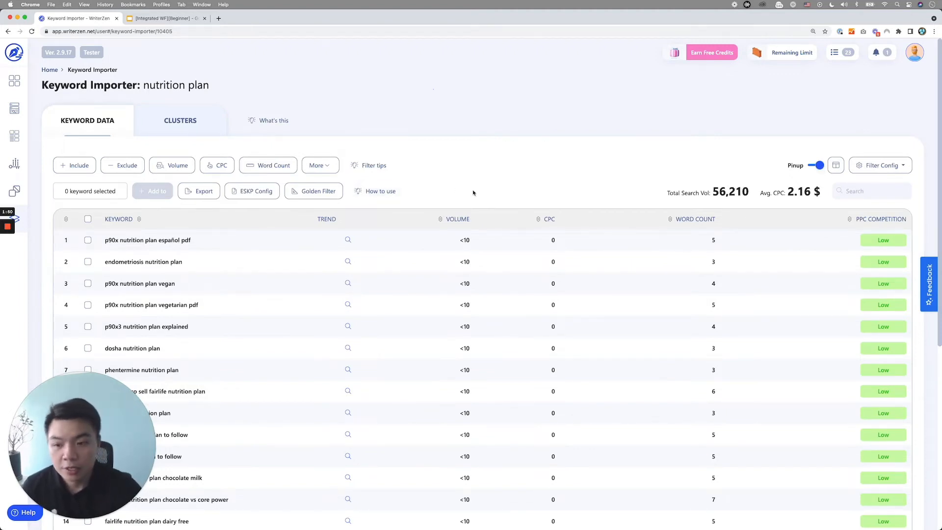
pyautogui.moveTo(285, 283)
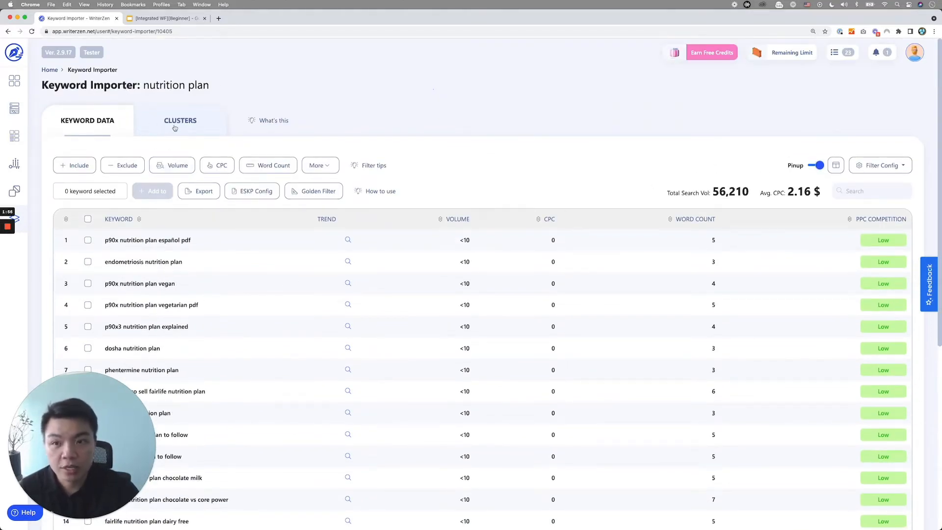
# Activate clustering on the nutrition plan project's 824 keywords.
pyautogui.click(180, 120)
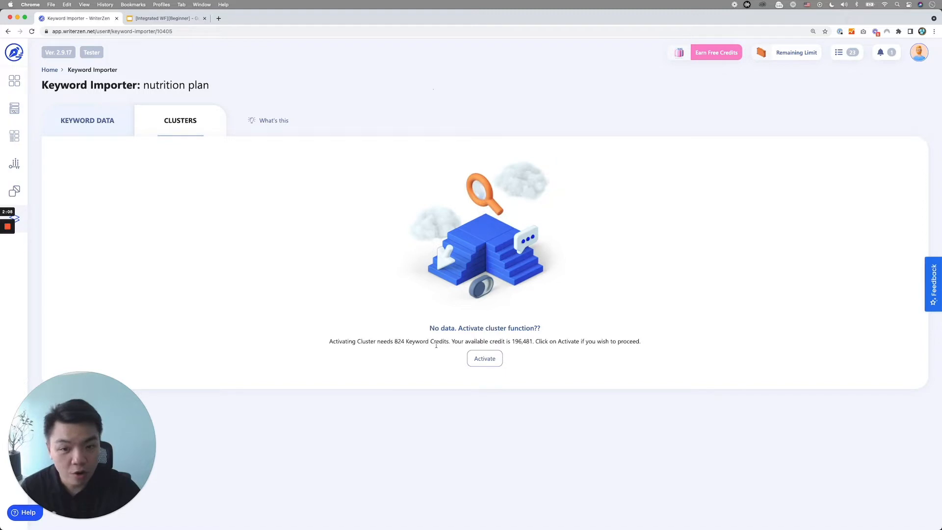
pyautogui.moveTo(539, 359)
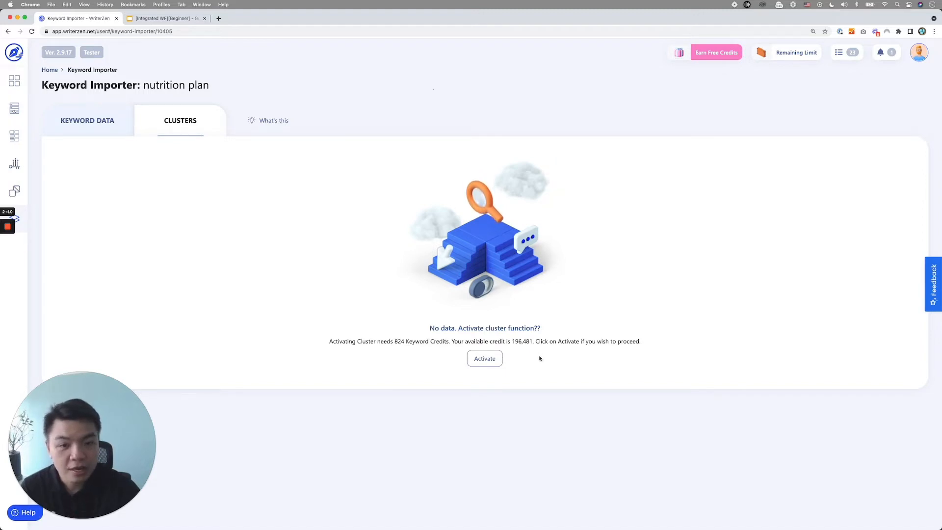
pyautogui.moveTo(569, 355)
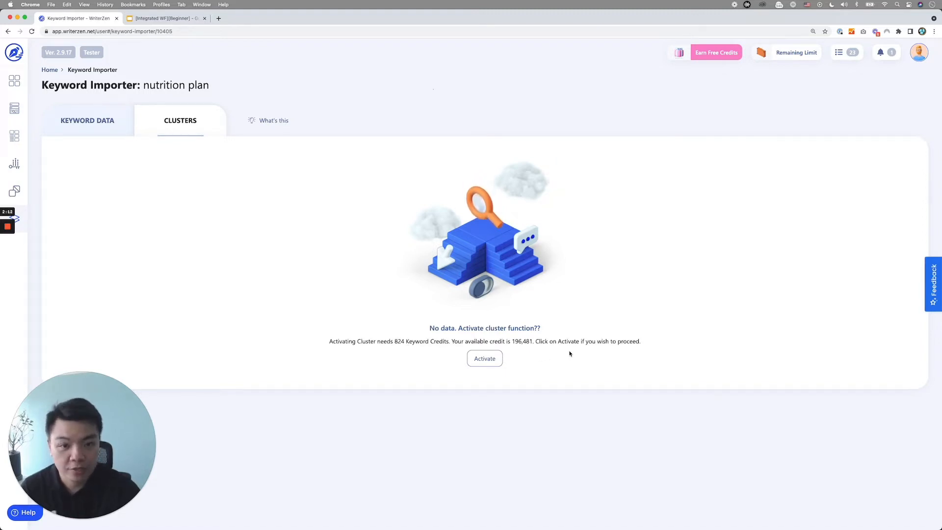
pyautogui.click(484, 358)
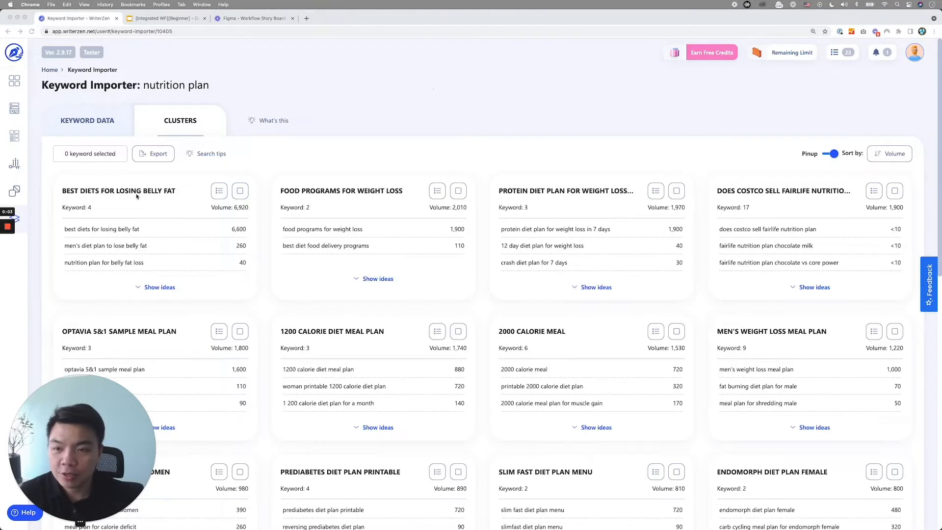
# Select all keywords in Keyword Data, then browse the clusters such as muscle building meal plan.
pyautogui.click(87, 120)
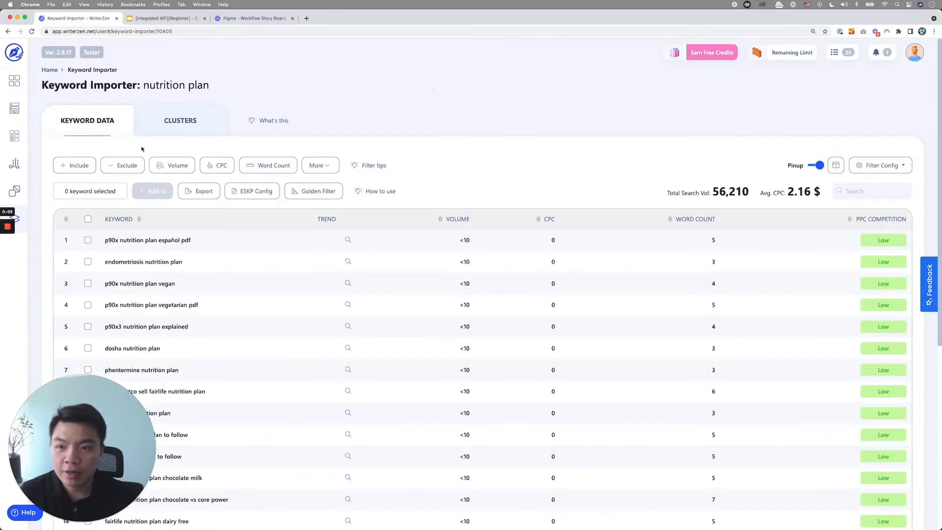
pyautogui.click(87, 219)
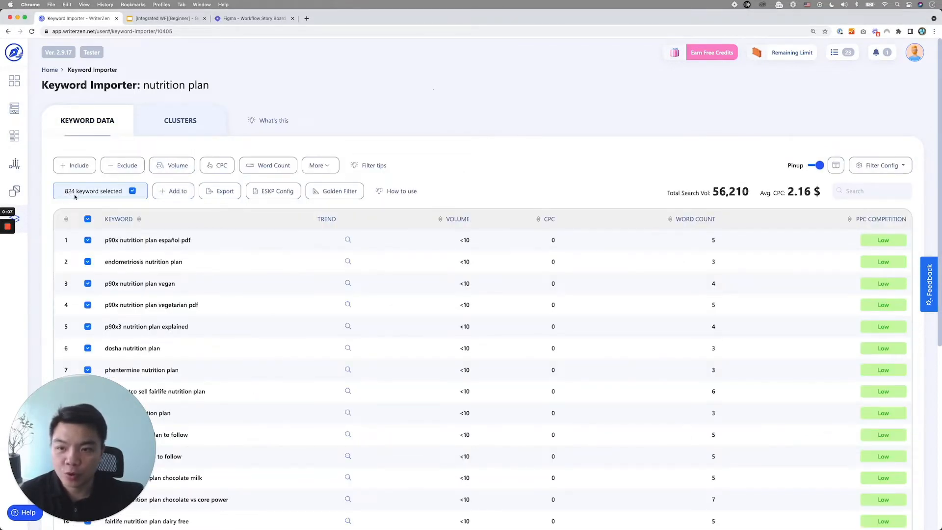
pyautogui.click(181, 120)
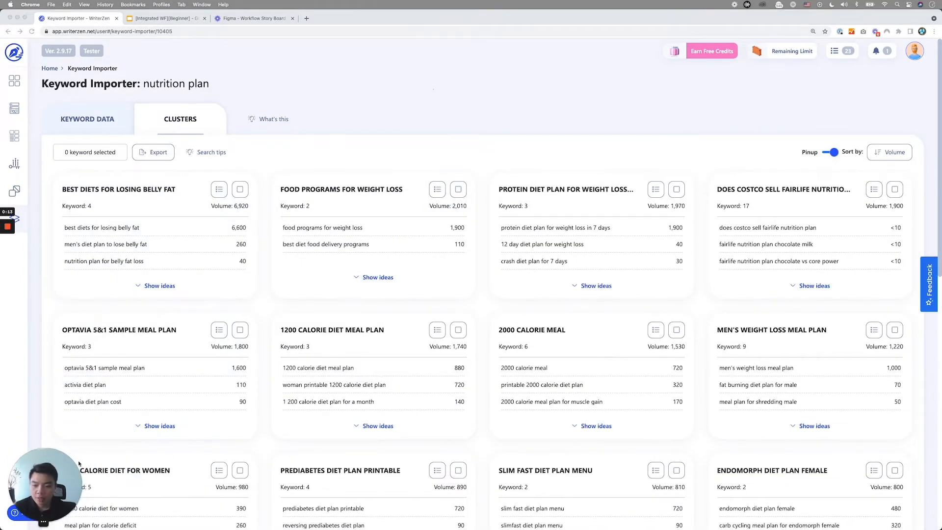
pyautogui.scroll(-3)
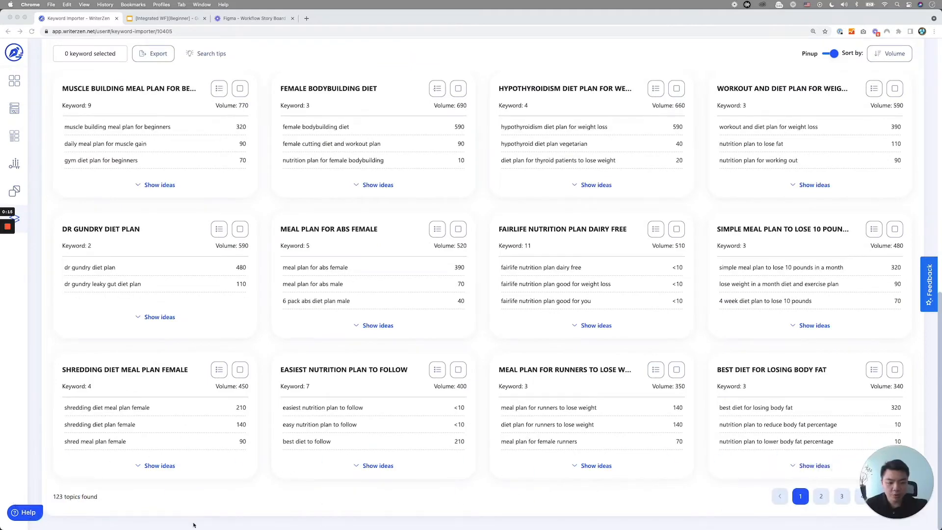
pyautogui.moveTo(55, 503)
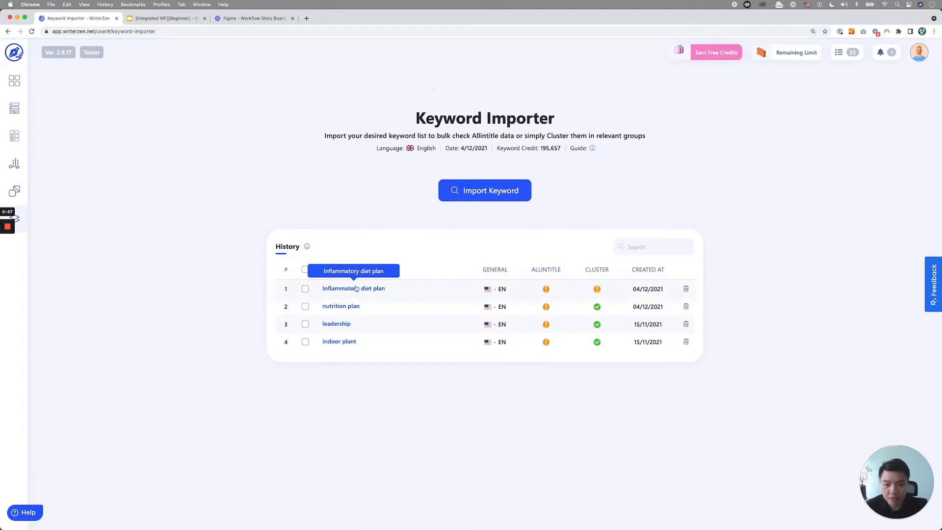
# Check the still-clustering Inflammatory diet plan project, then reopen the nutrition plan project.
pyautogui.click(353, 288)
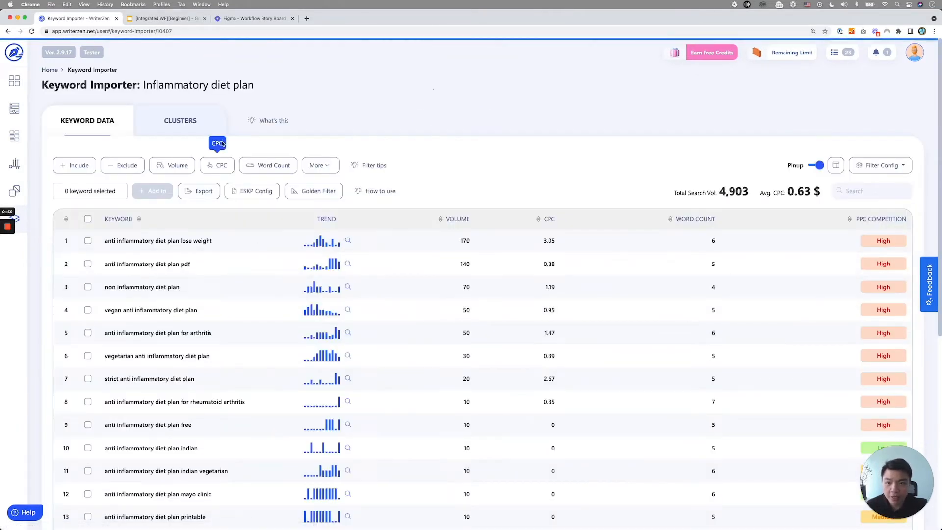
pyautogui.click(180, 120)
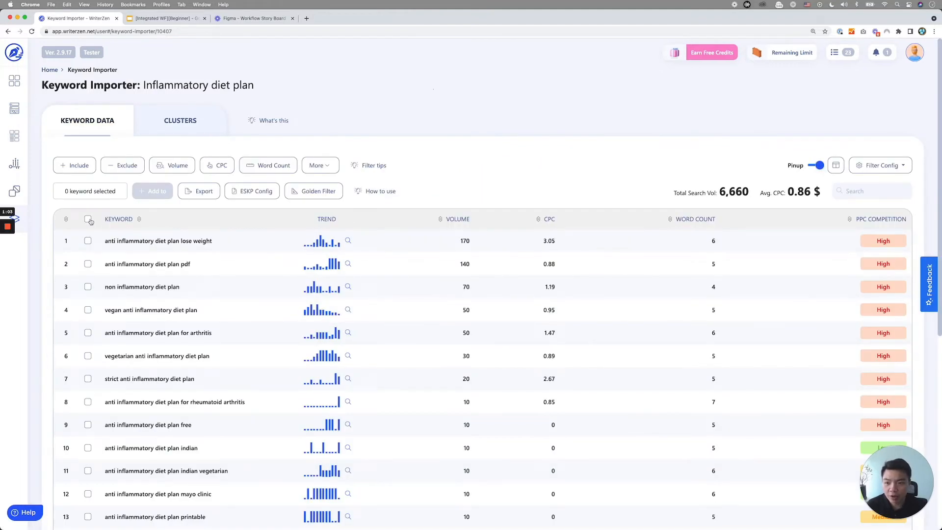
pyautogui.click(87, 219)
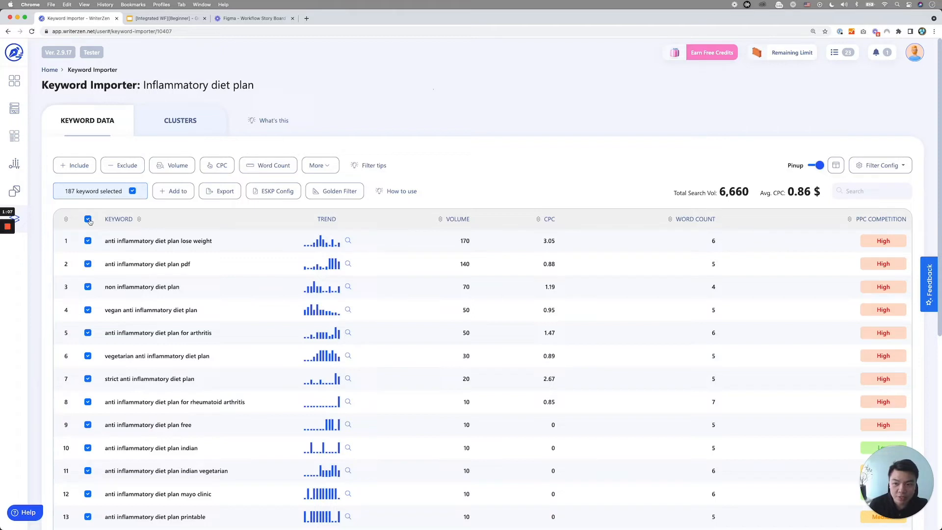
pyautogui.click(181, 120)
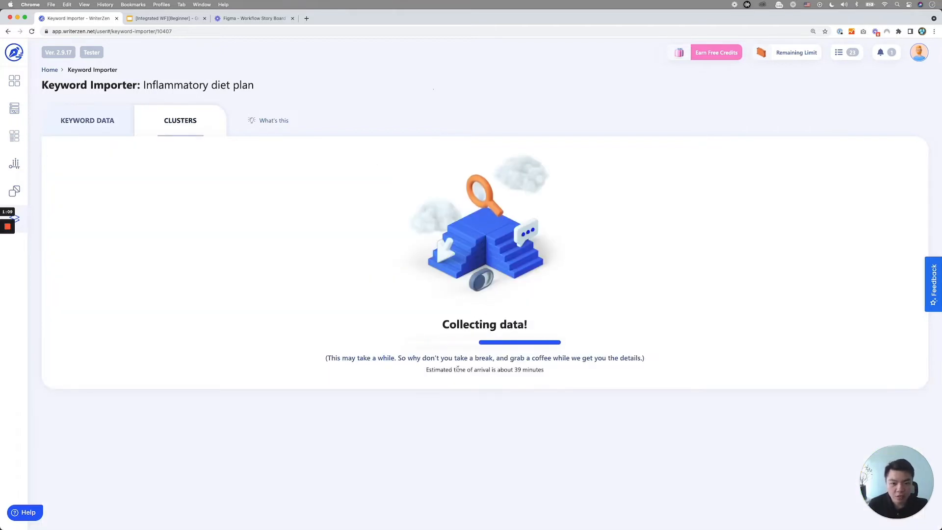
pyautogui.moveTo(253, 224)
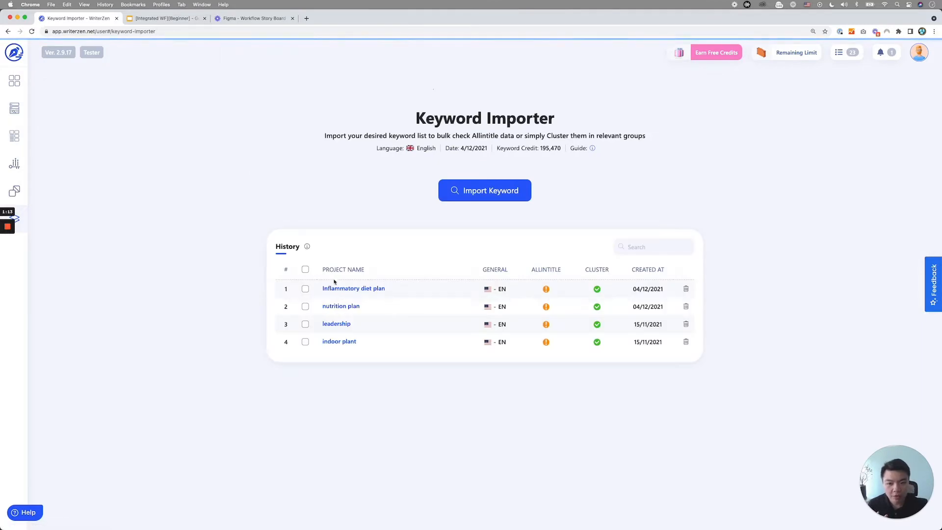
pyautogui.click(341, 306)
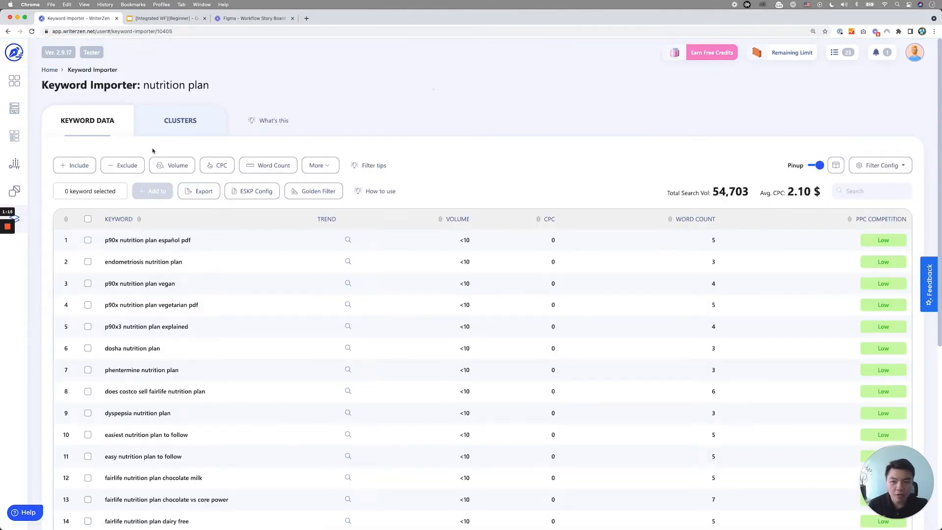
# Export all nutrition plan clusters as an .xlsx file saved to Downloads.
pyautogui.click(181, 120)
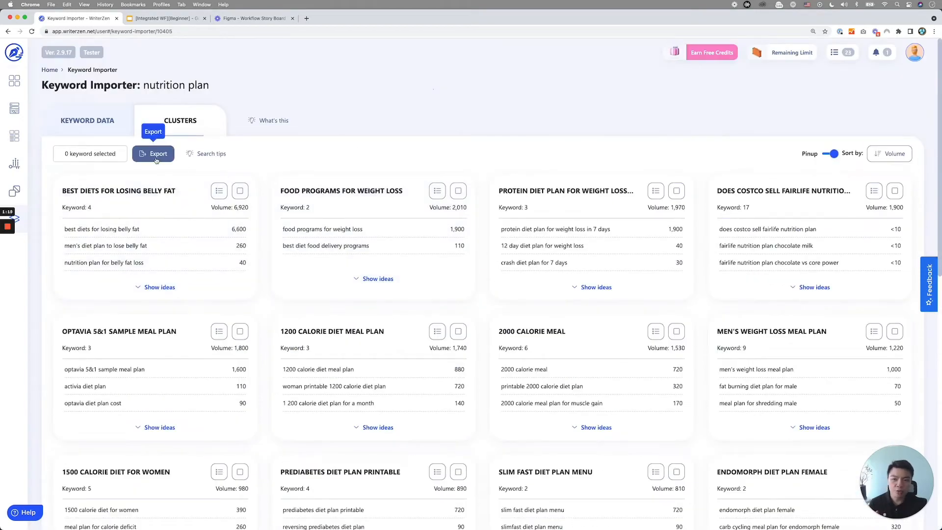
pyautogui.click(153, 153)
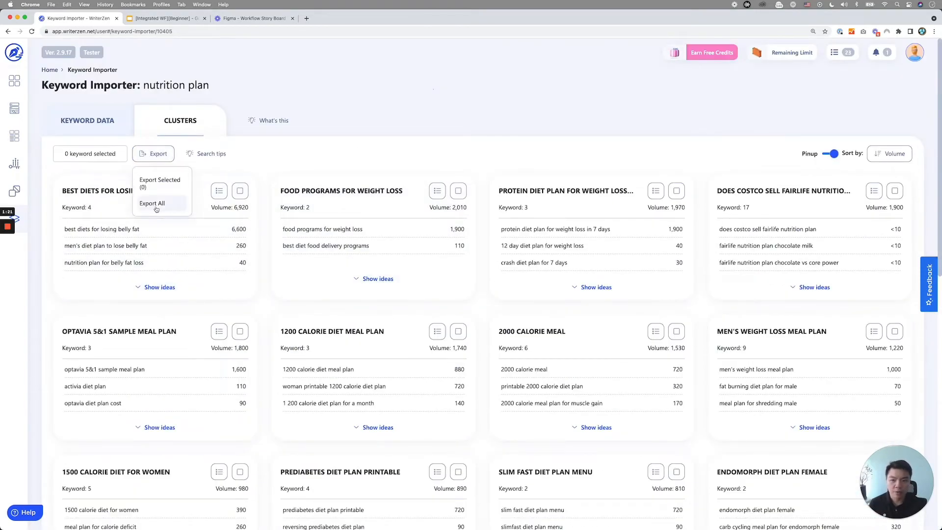
pyautogui.click(152, 203)
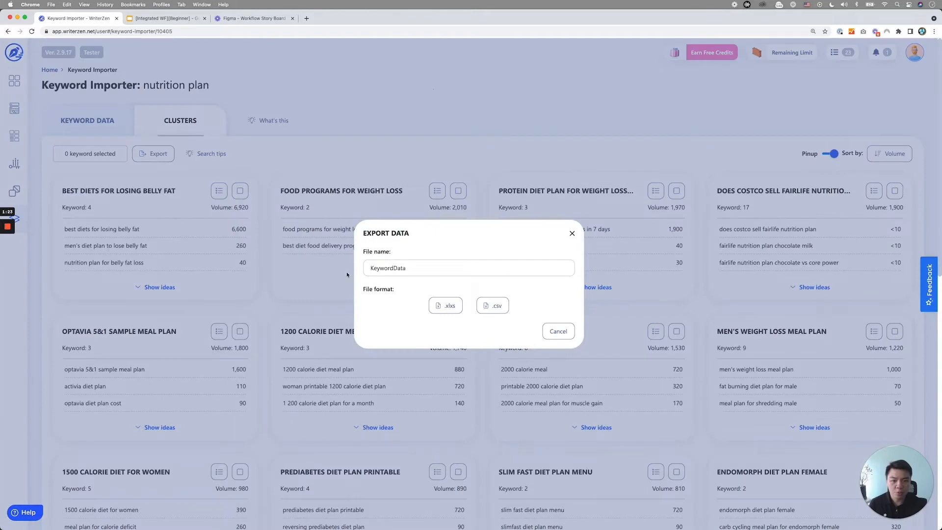
pyautogui.click(557, 331)
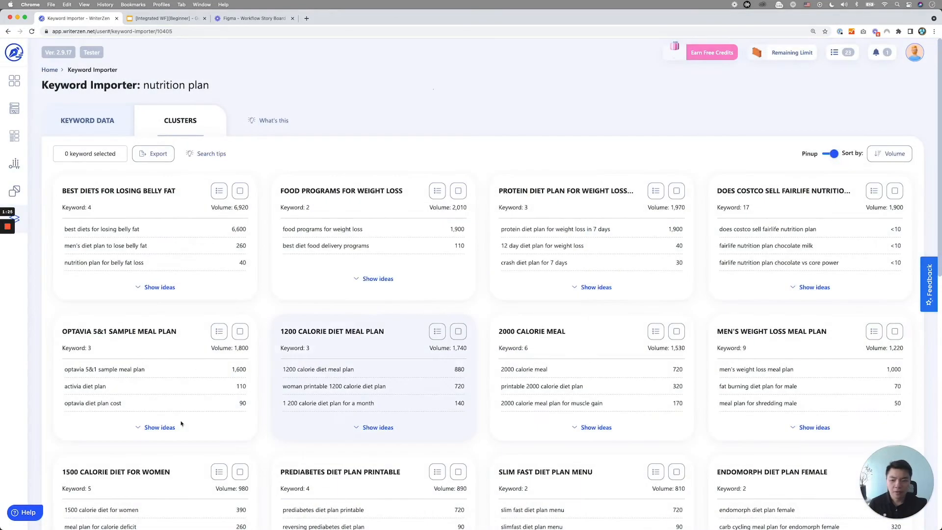
pyautogui.click(153, 153)
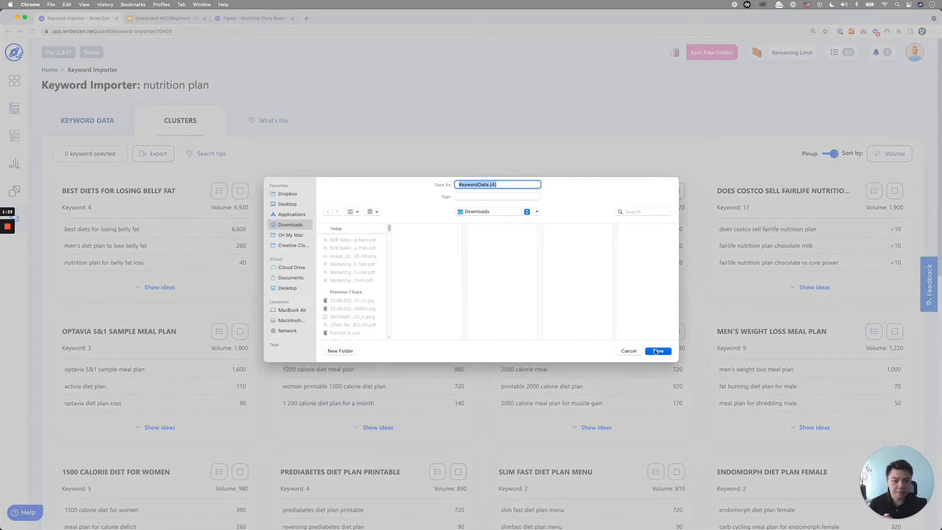
pyautogui.click(658, 350)
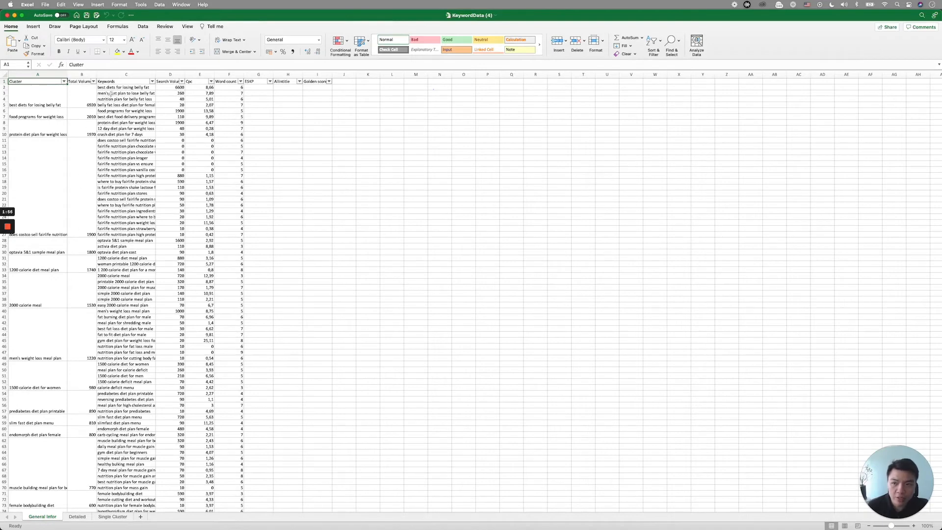
pyautogui.click(125, 88)
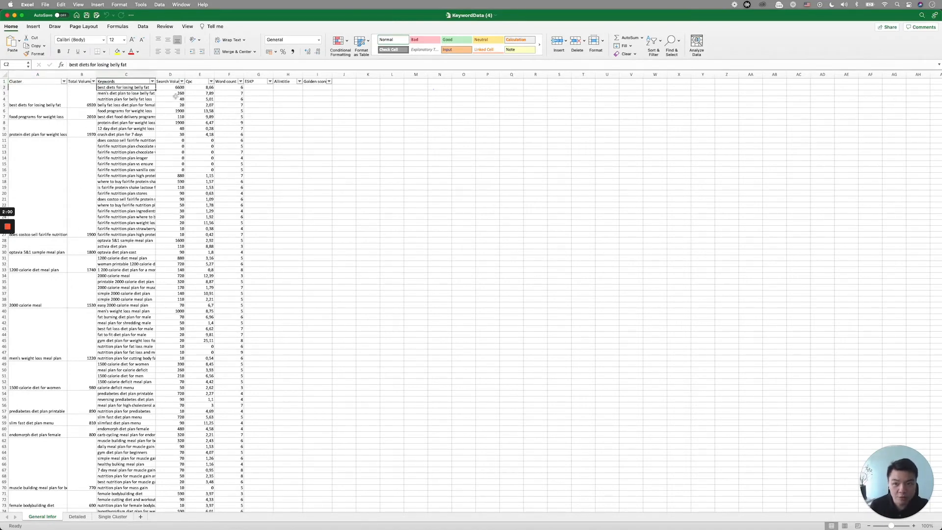
pyautogui.moveTo(230, 111)
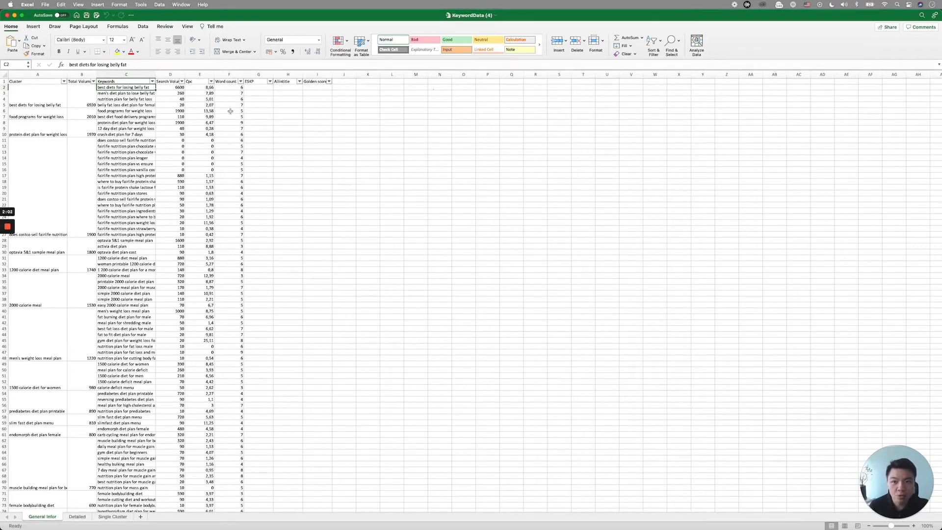
pyautogui.moveTo(301, 159)
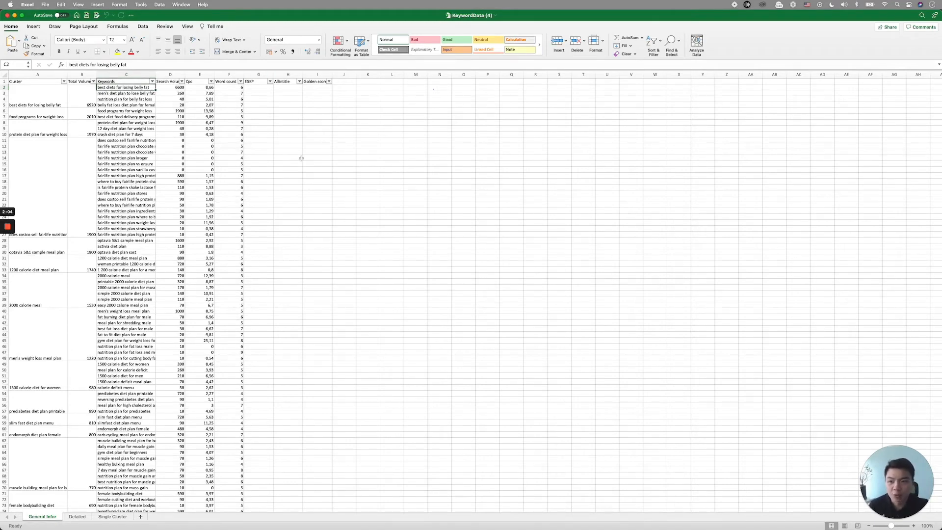
pyautogui.scroll(-3)
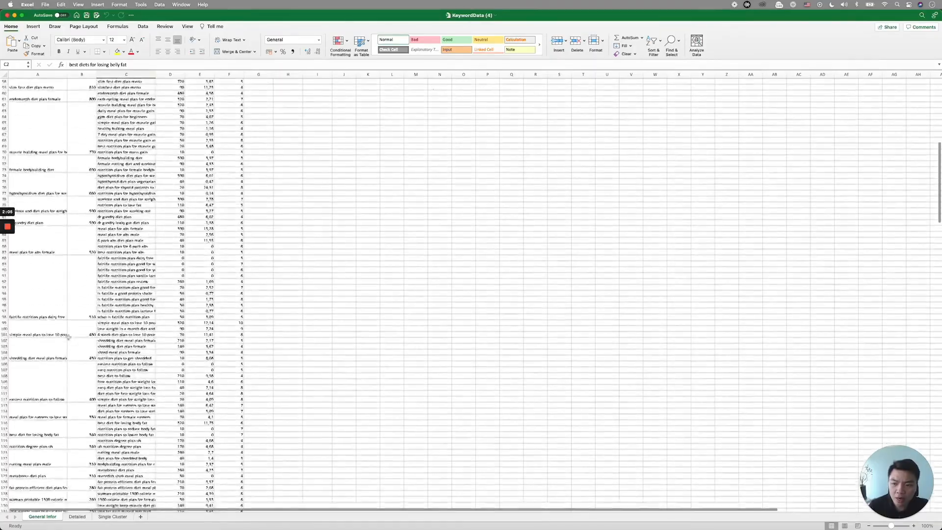
pyautogui.scroll(-3)
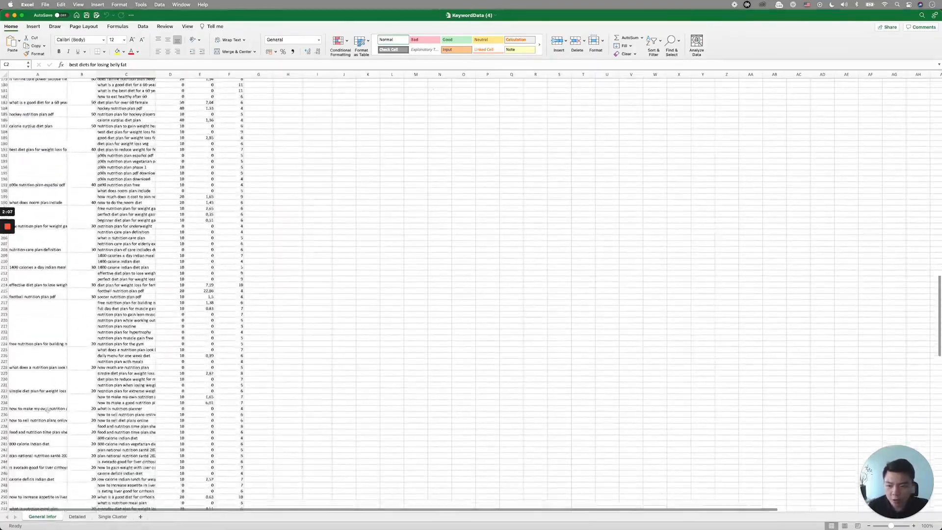
pyautogui.scroll(-3)
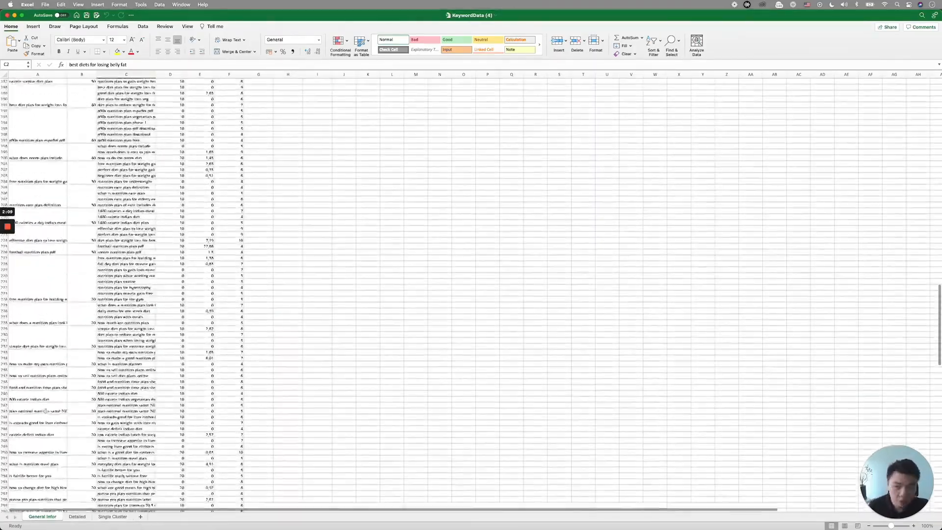
pyautogui.scroll(3)
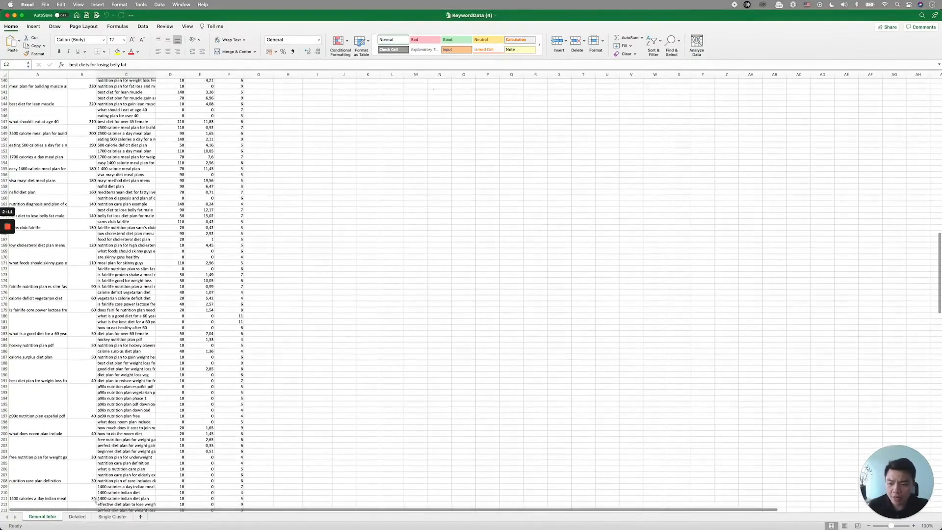
pyautogui.scroll(3)
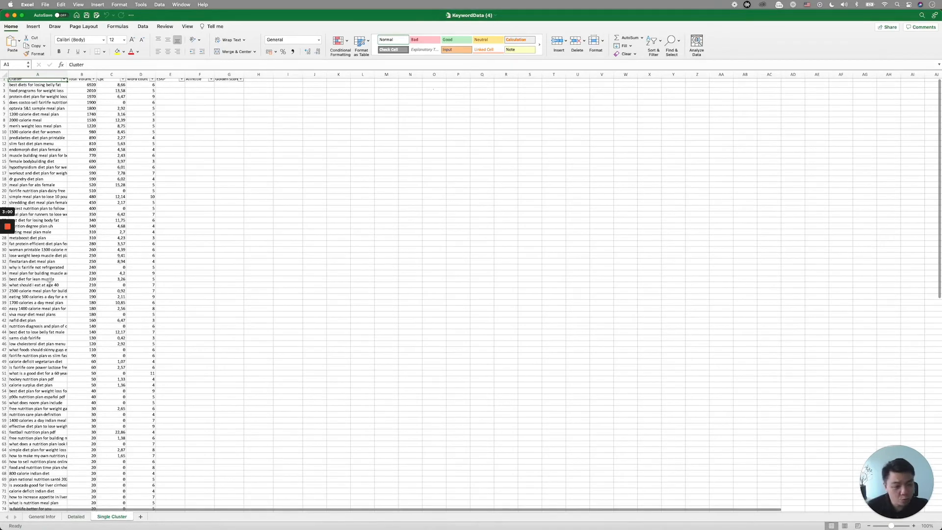
# Scroll the Single Cluster sheet's clusters ordered by total volume from 6920 down.
pyautogui.scroll(-3)
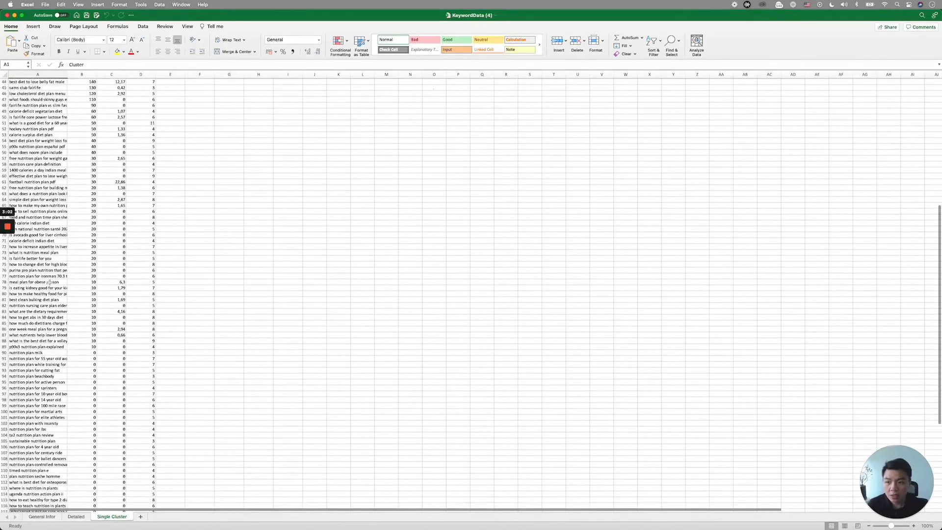
pyautogui.scroll(-3)
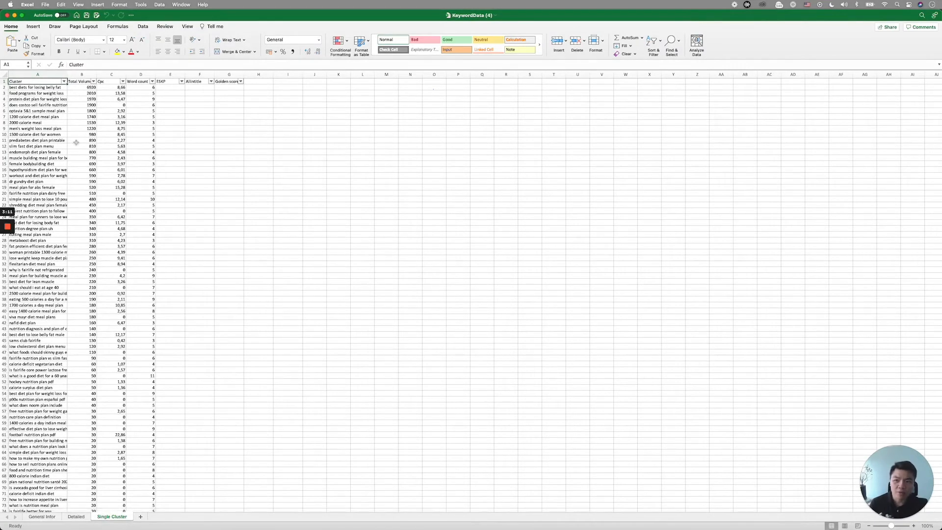
pyautogui.moveTo(113, 281)
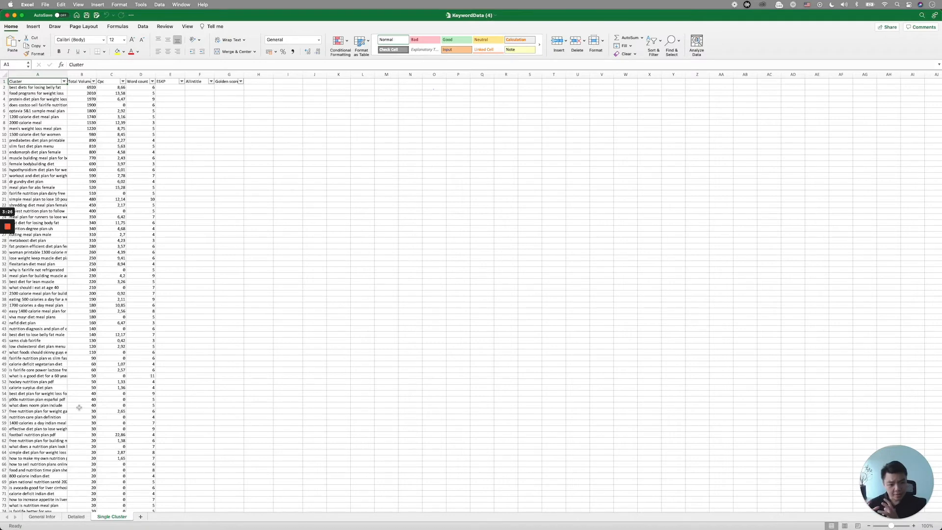
pyautogui.moveTo(171, 242)
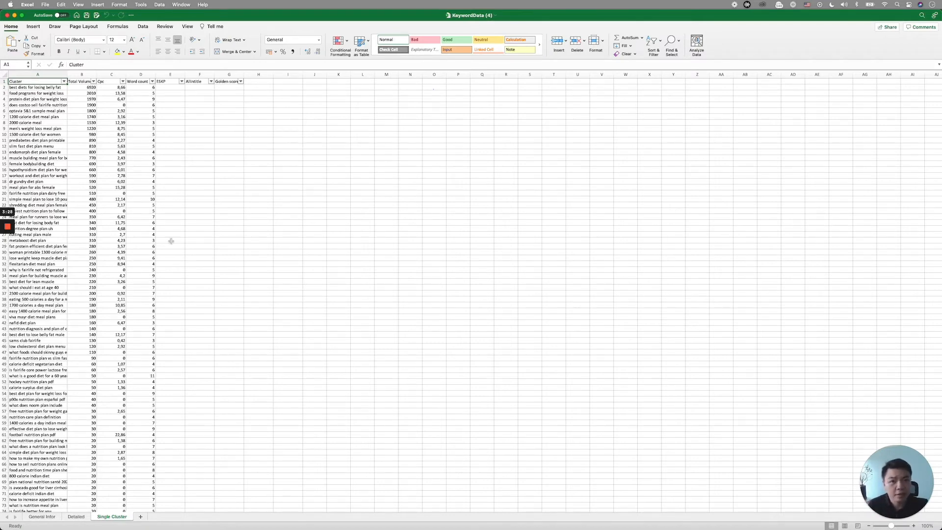
pyautogui.moveTo(155, 498)
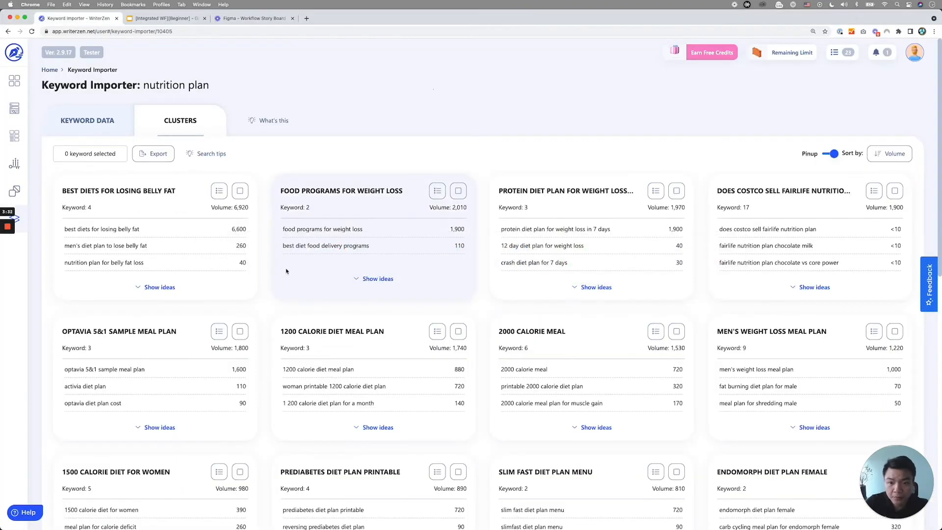
# Review the clusters and select the Best Diets for Losing Belly Fat cluster at 6,920 volume.
pyautogui.scroll(-3)
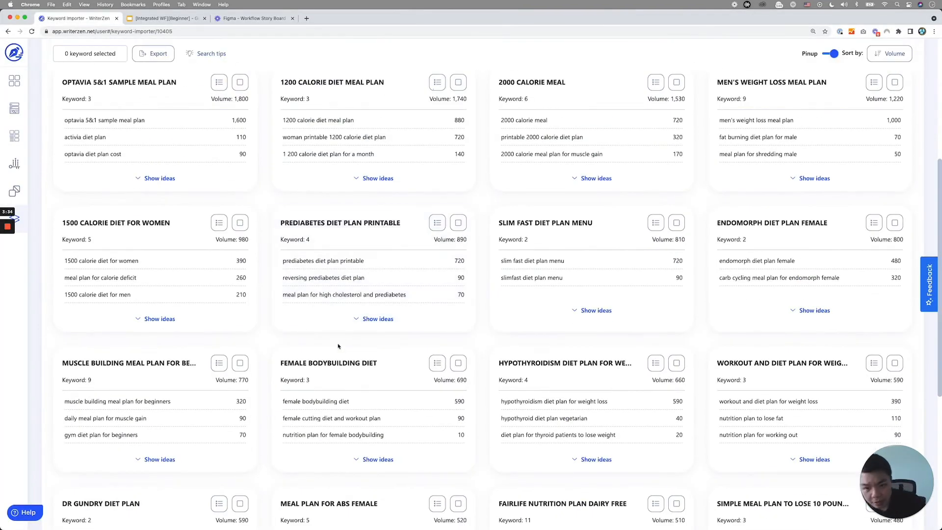
pyautogui.scroll(3)
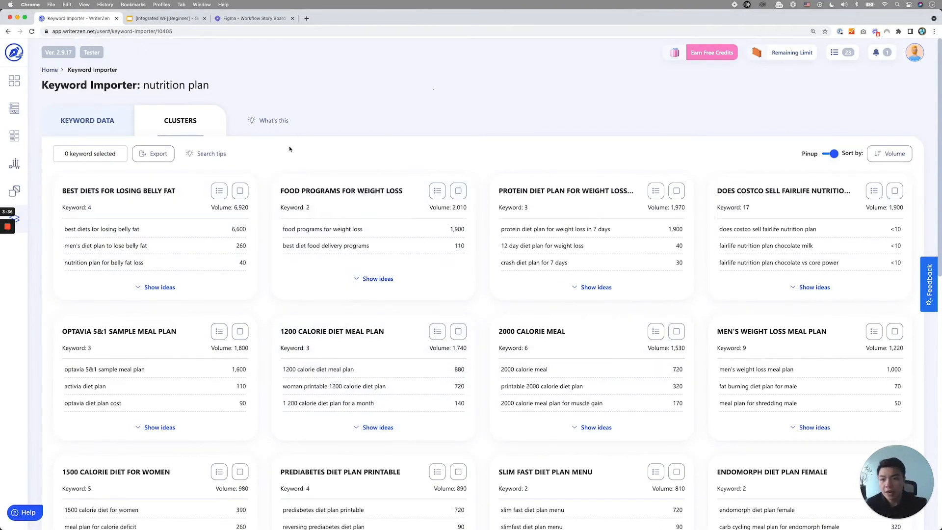
pyautogui.moveTo(304, 159)
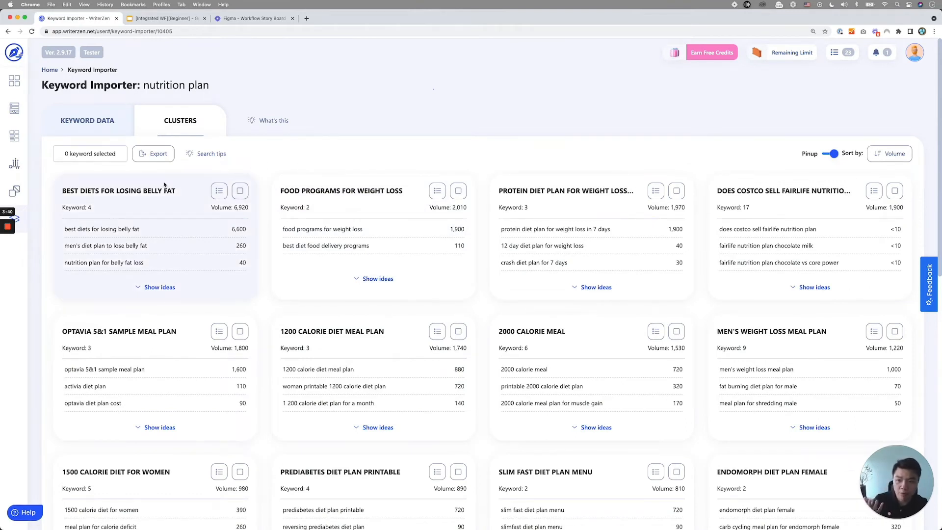
pyautogui.moveTo(251, 251)
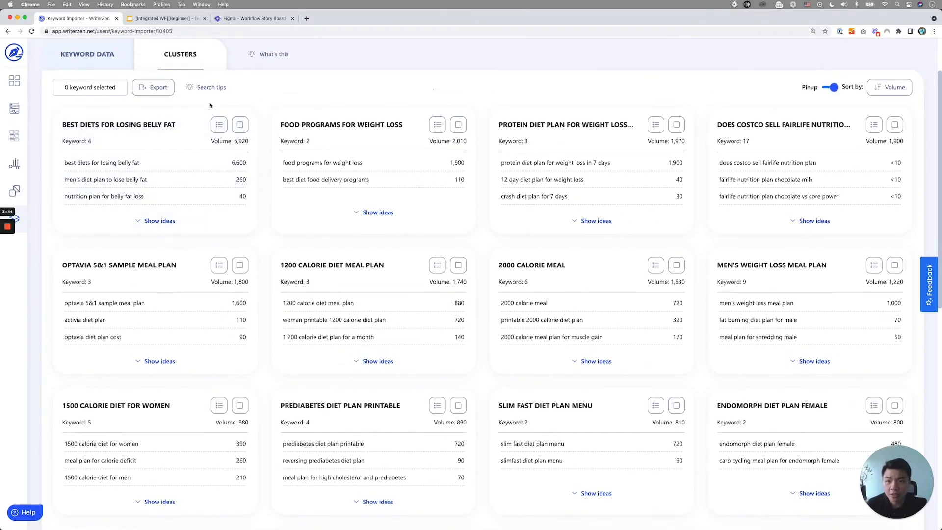
pyautogui.click(239, 124)
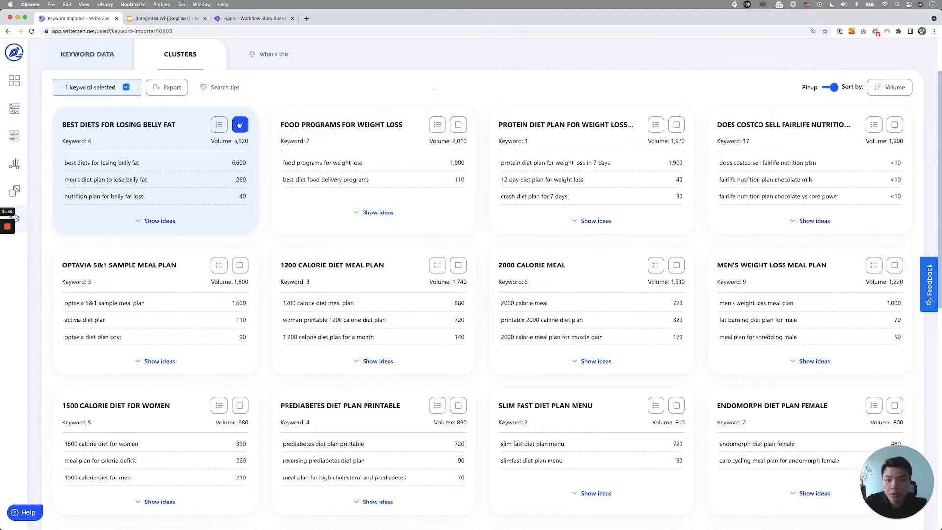
pyautogui.click(239, 124)
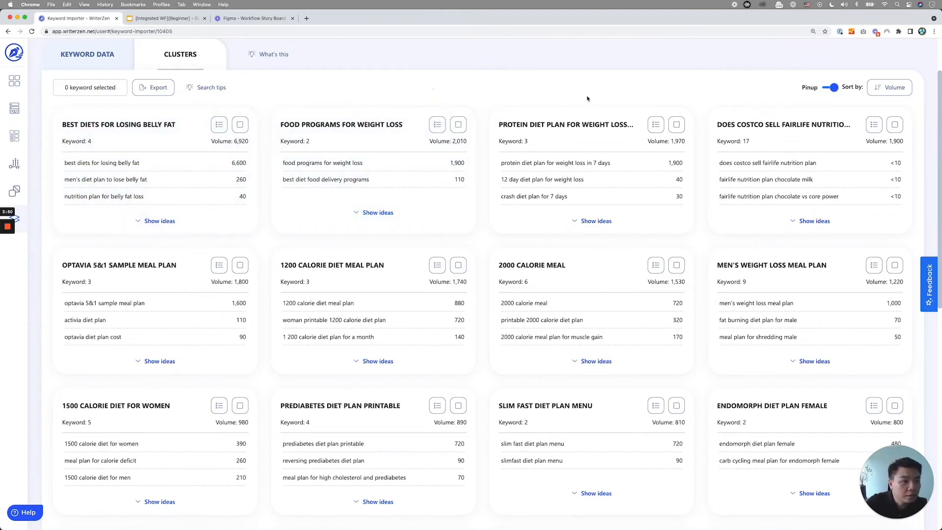
pyautogui.moveTo(255, 90)
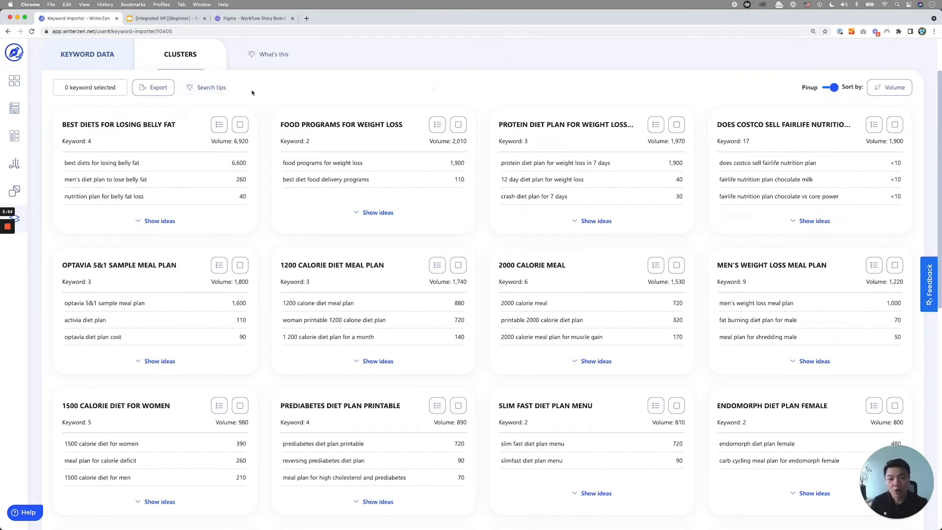
# Start adding the belly fat cluster's keywords to a list, then dismiss it.
pyautogui.click(217, 125)
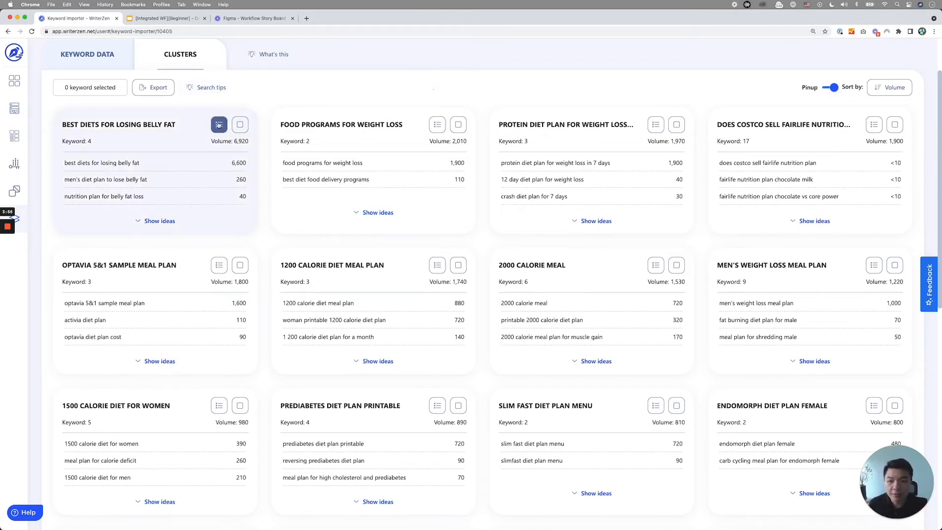
pyautogui.click(219, 125)
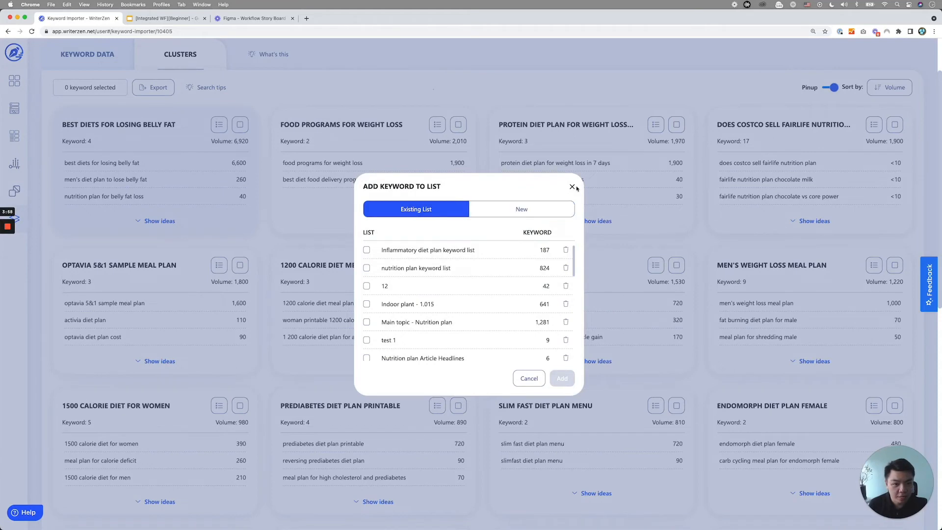
pyautogui.click(572, 187)
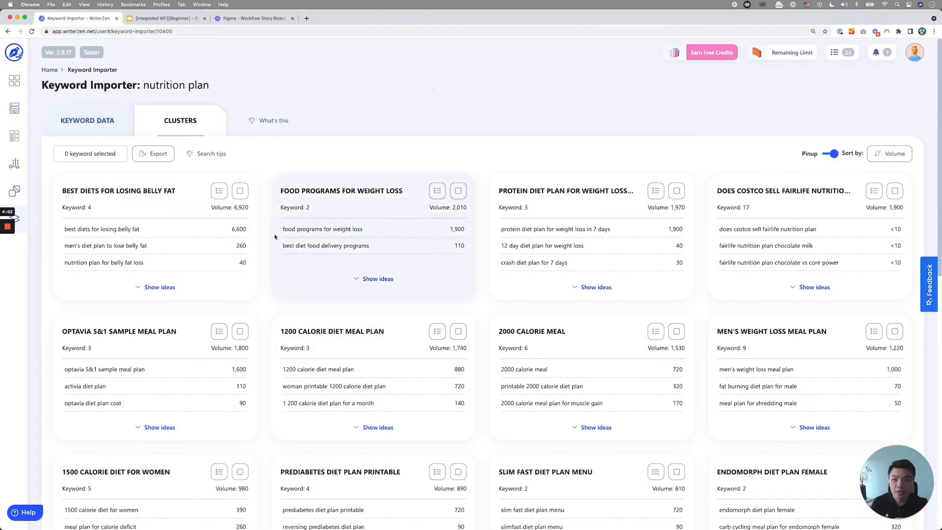
pyautogui.moveTo(277, 170)
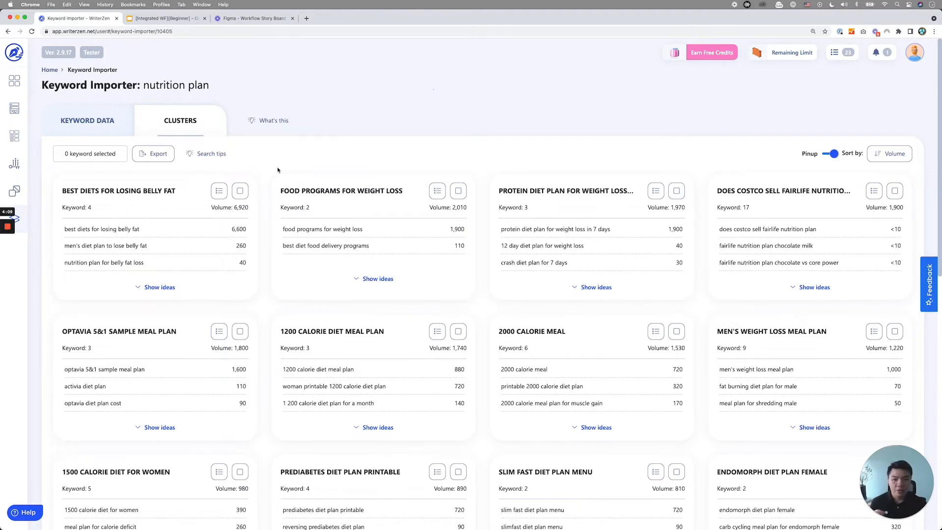
pyautogui.moveTo(352, 256)
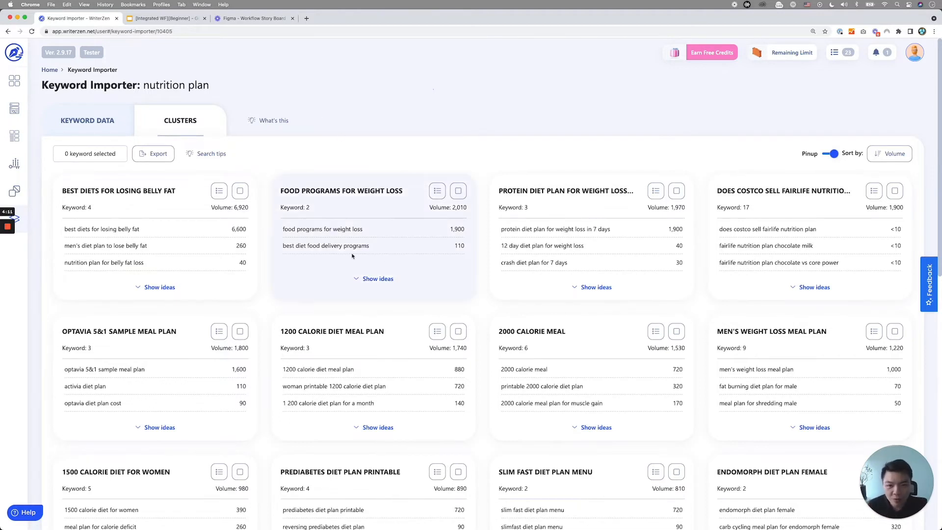
pyautogui.moveTo(361, 253)
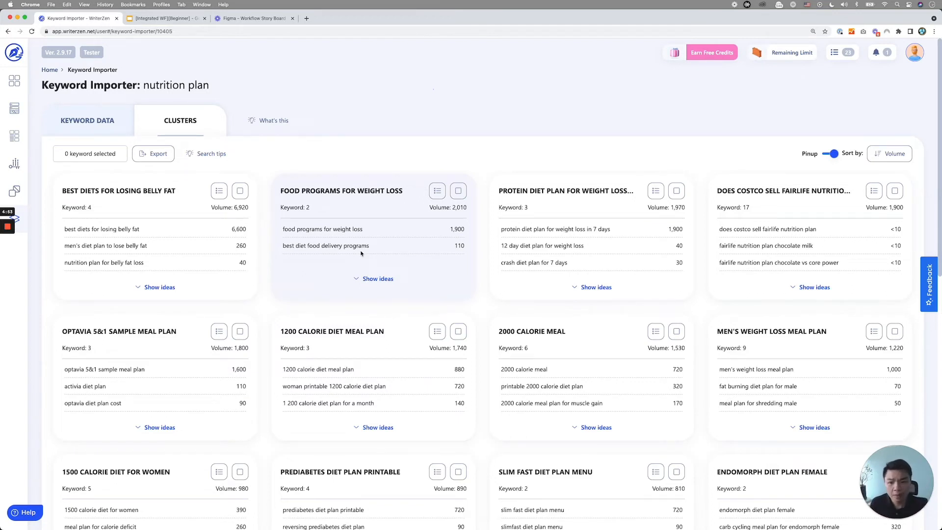
pyautogui.moveTo(415, 219)
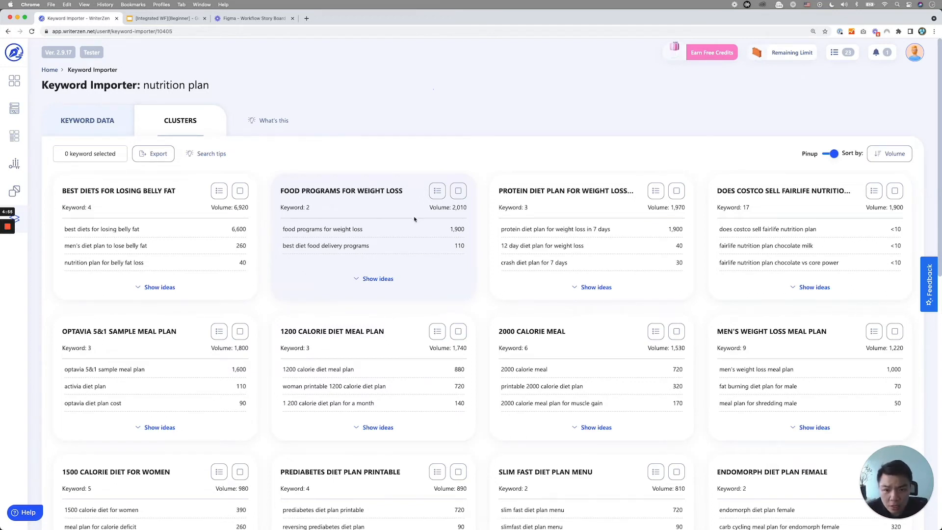
pyautogui.moveTo(576, 255)
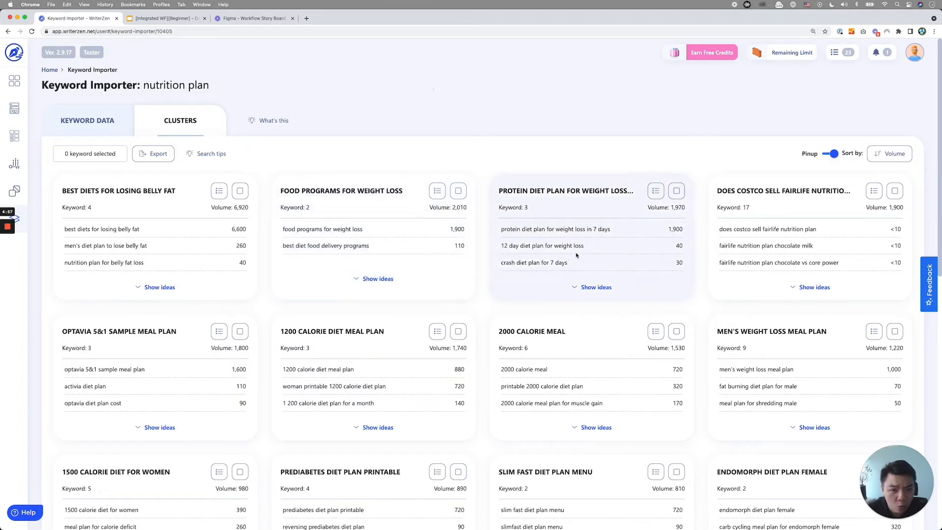
# Show ideas for the Protein Diet Plan for Weight Loss in 7 Days cluster's three keywords.
pyautogui.click(592, 286)
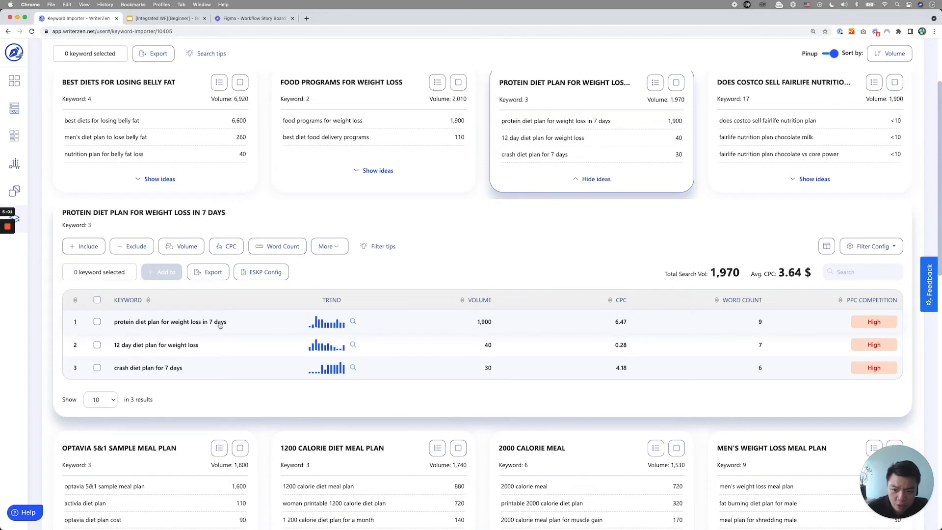
pyautogui.moveTo(153, 376)
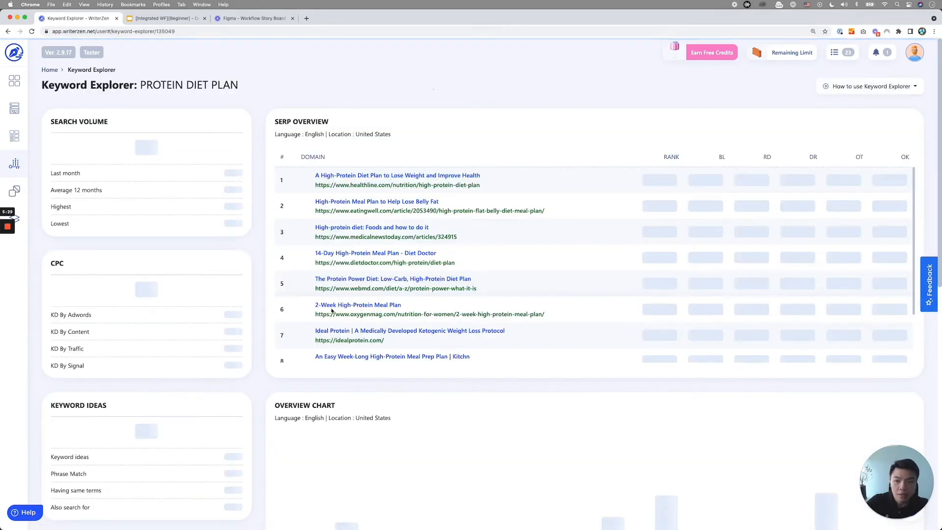
# Scroll the protein diet plan Keyword Explorer overview and go to page 2 of keyword ideas.
pyautogui.scroll(-3)
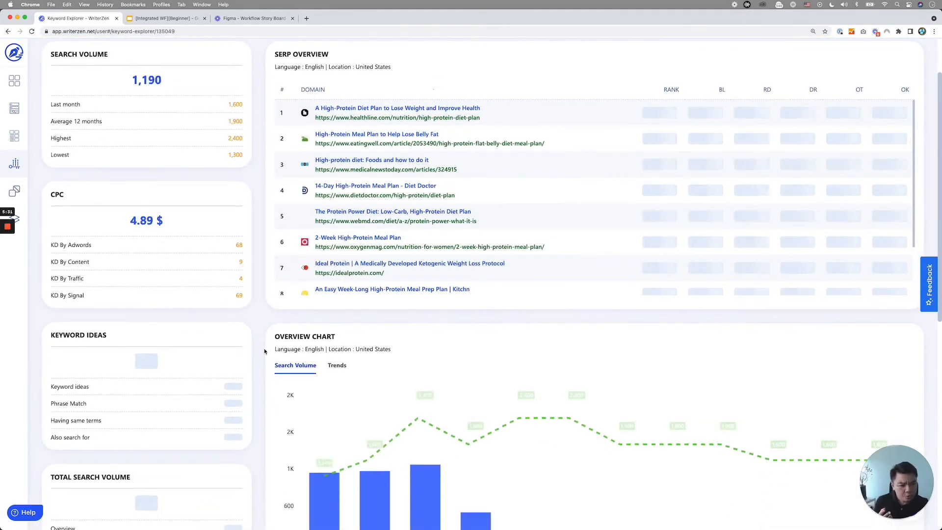
pyautogui.scroll(-3)
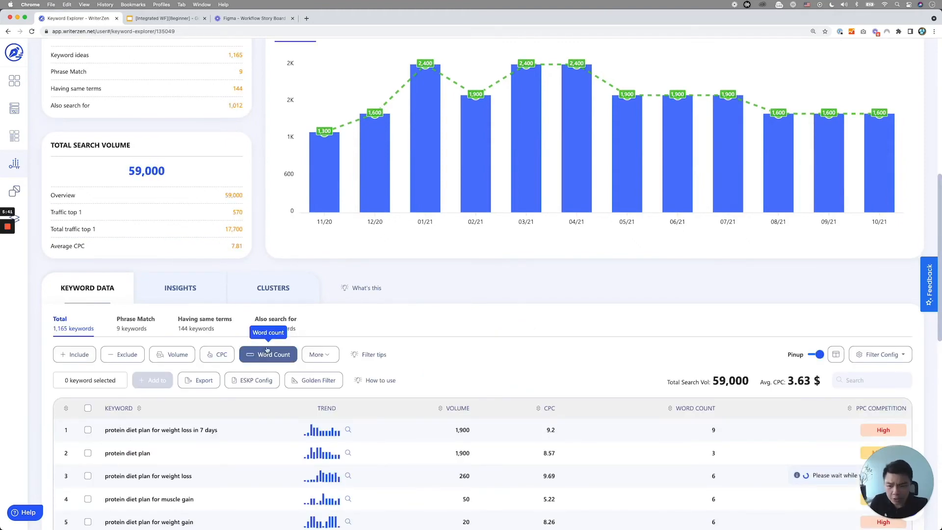
pyautogui.scroll(-3)
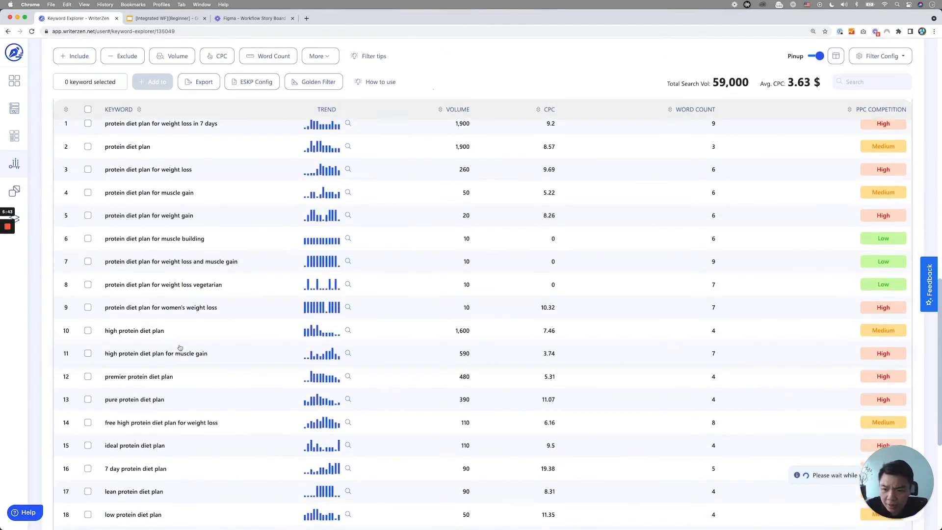
pyautogui.scroll(-3)
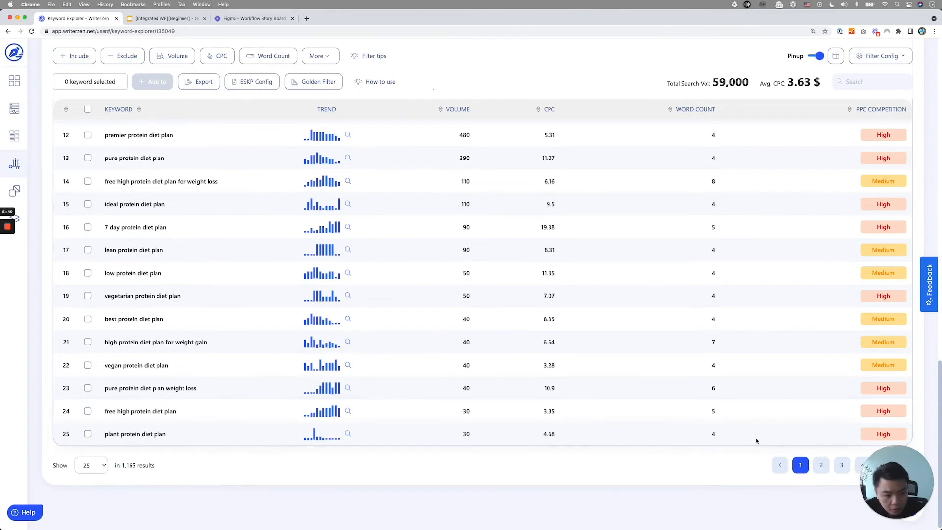
pyautogui.click(821, 460)
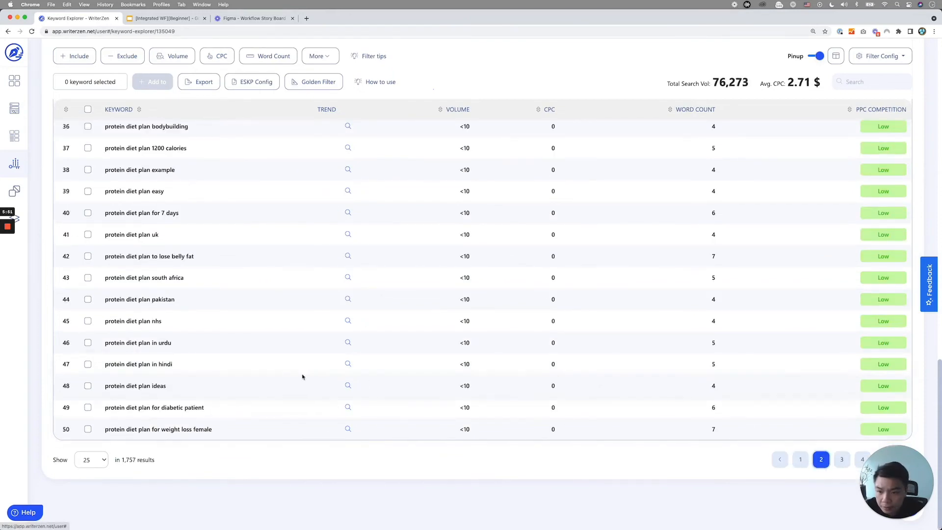
# Review the 1,757-keyword data table, then reopen the nutrition plan import project.
pyautogui.scroll(3)
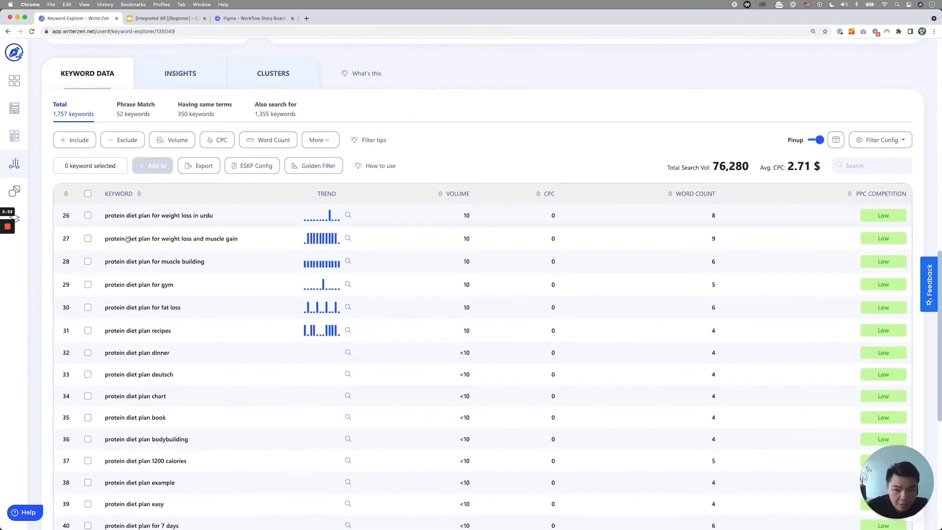
pyautogui.scroll(3)
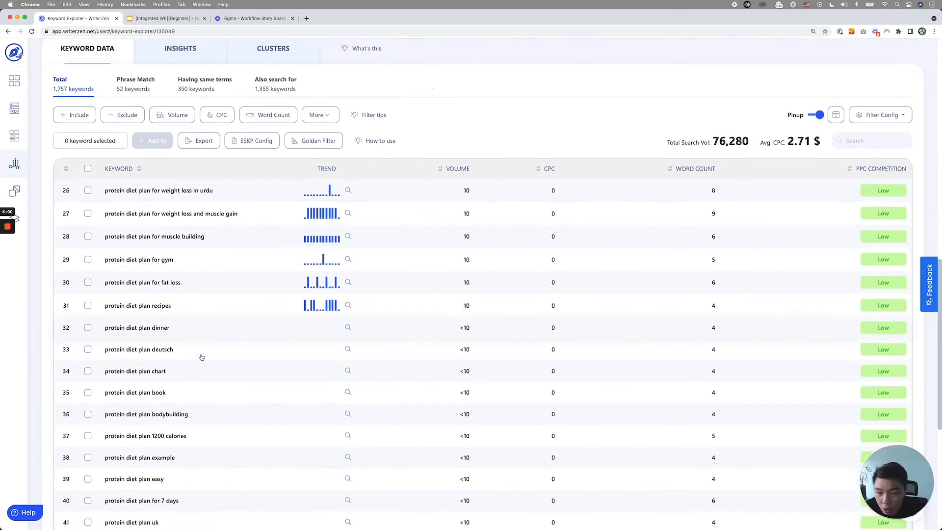
pyautogui.scroll(-3)
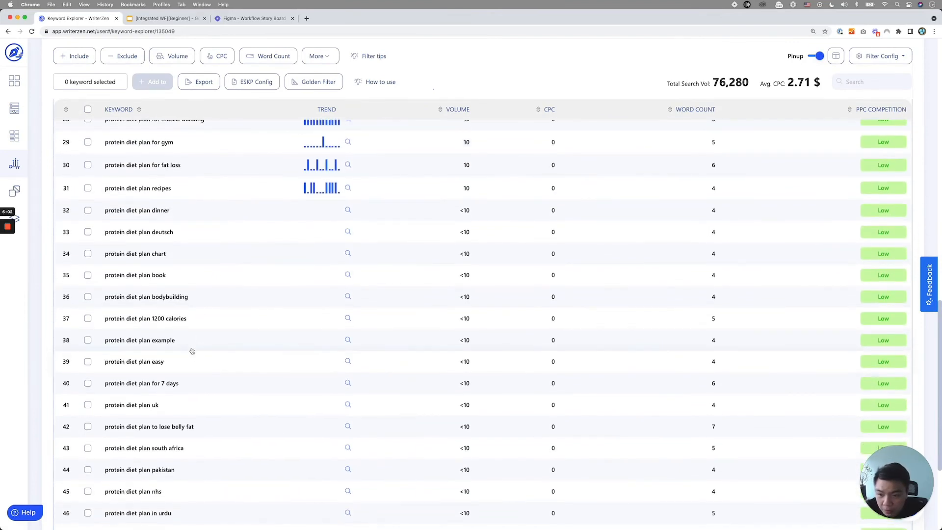
pyautogui.scroll(-3)
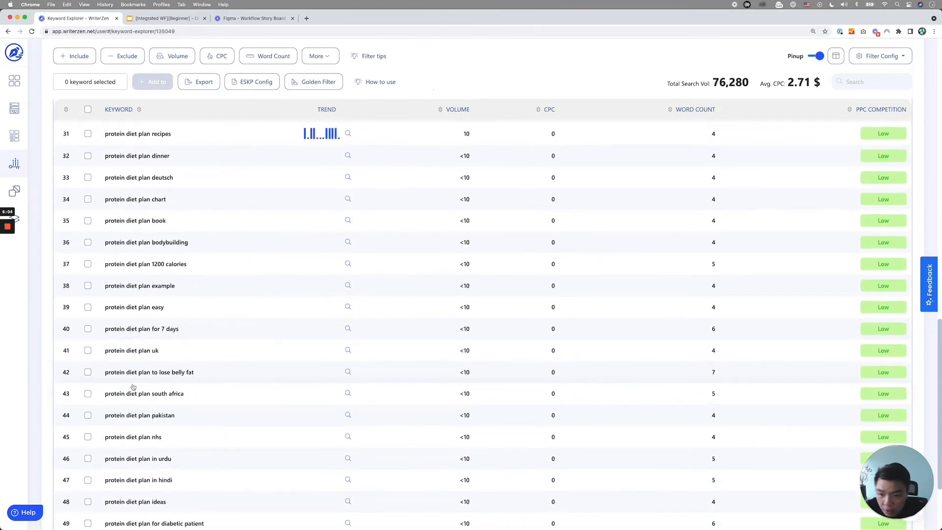
pyautogui.moveTo(175, 379)
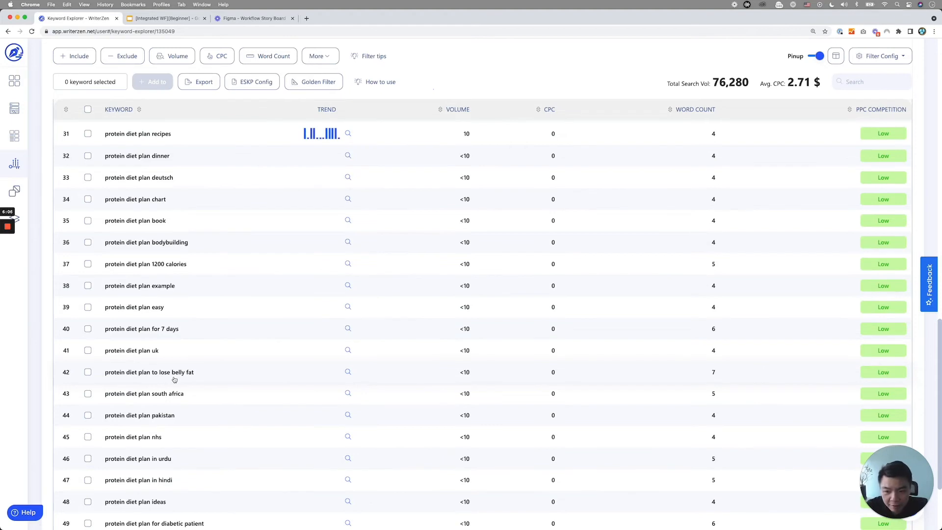
pyautogui.scroll(-3)
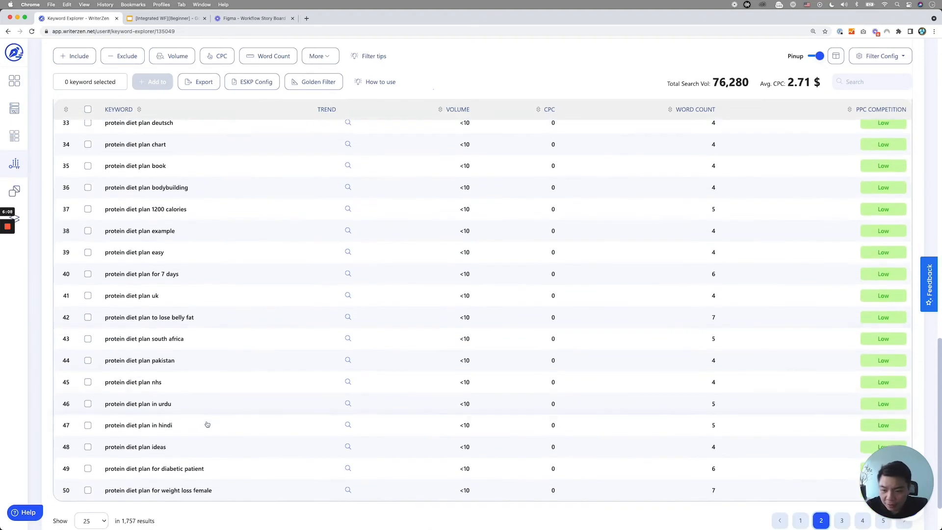
pyautogui.scroll(3)
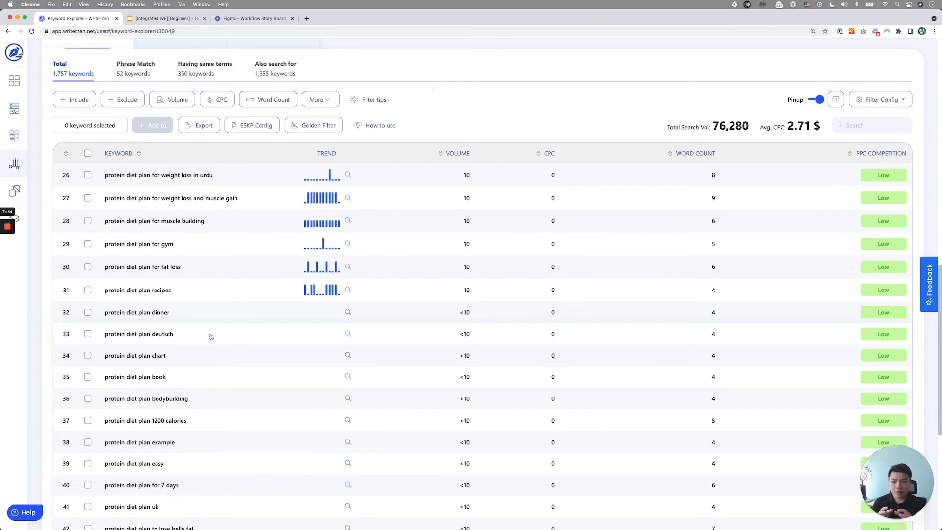
pyautogui.moveTo(203, 333)
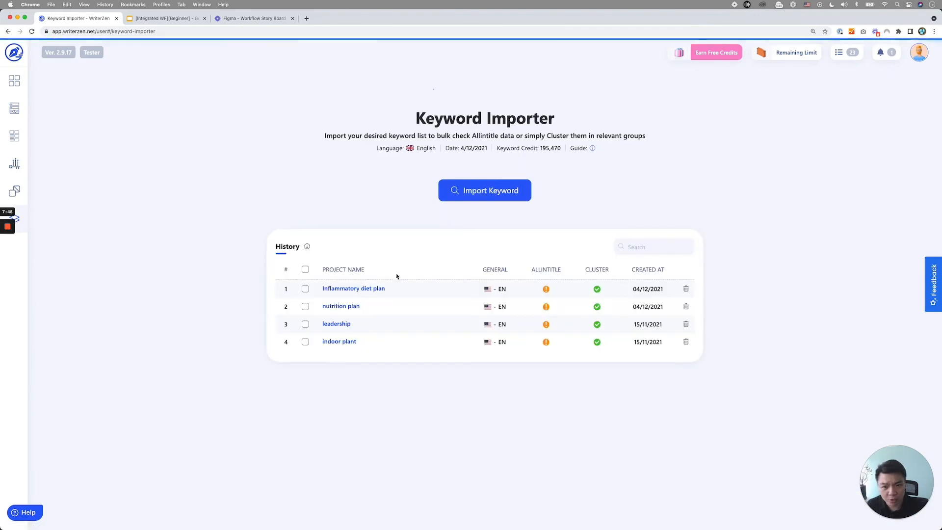
pyautogui.click(341, 306)
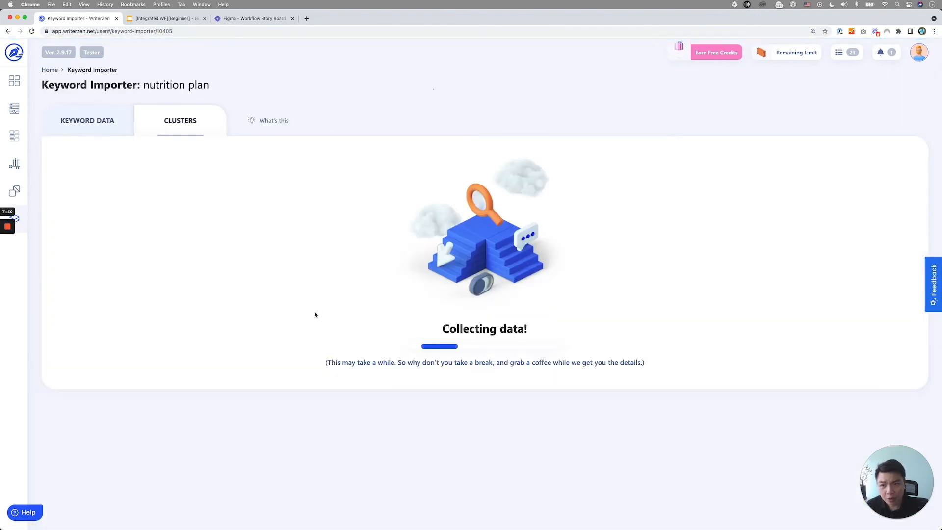